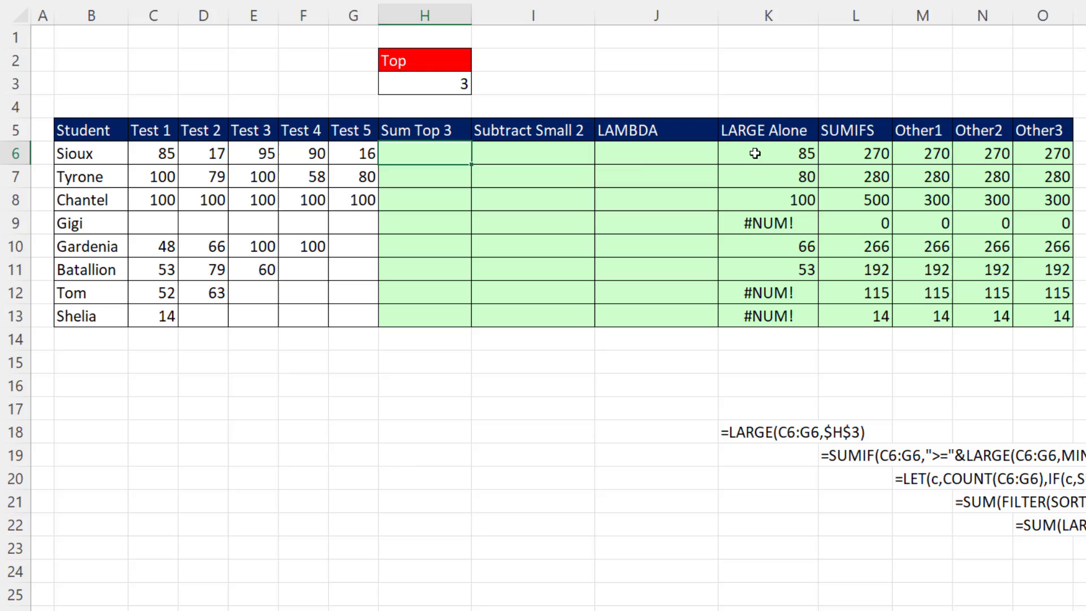
Step: Inspect the existing LARGE Alone and Other1 formulas for the first student without changing them
double_click(761, 152)
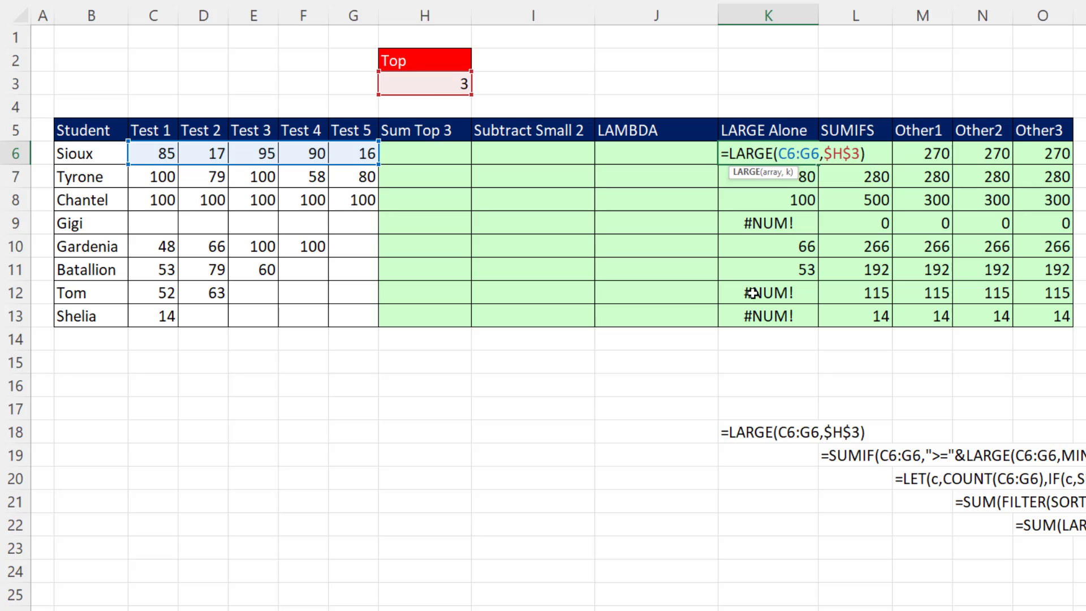
key("Enter")
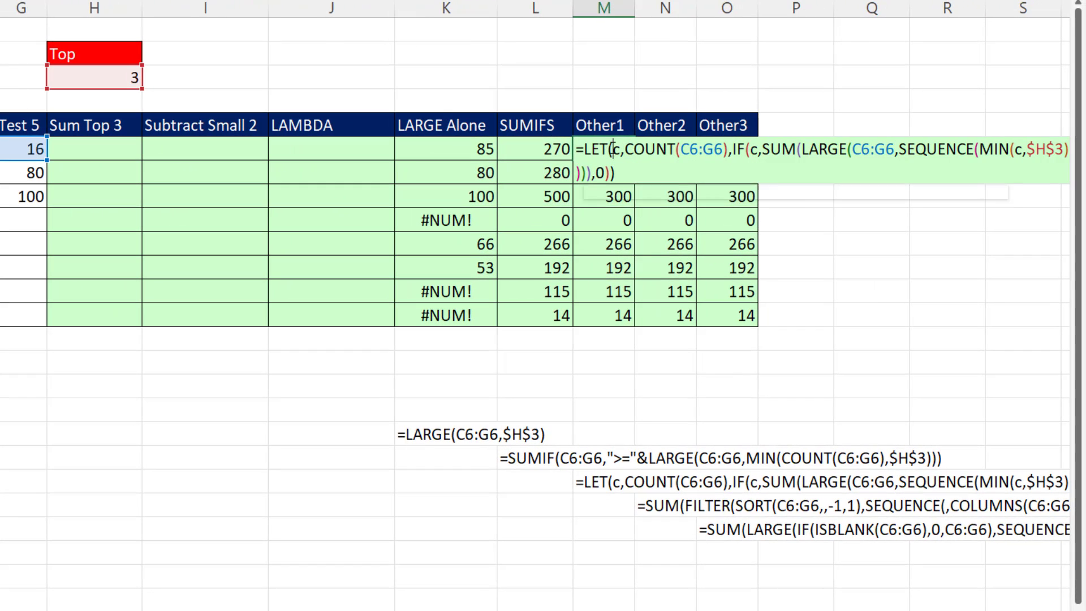
key("Enter")
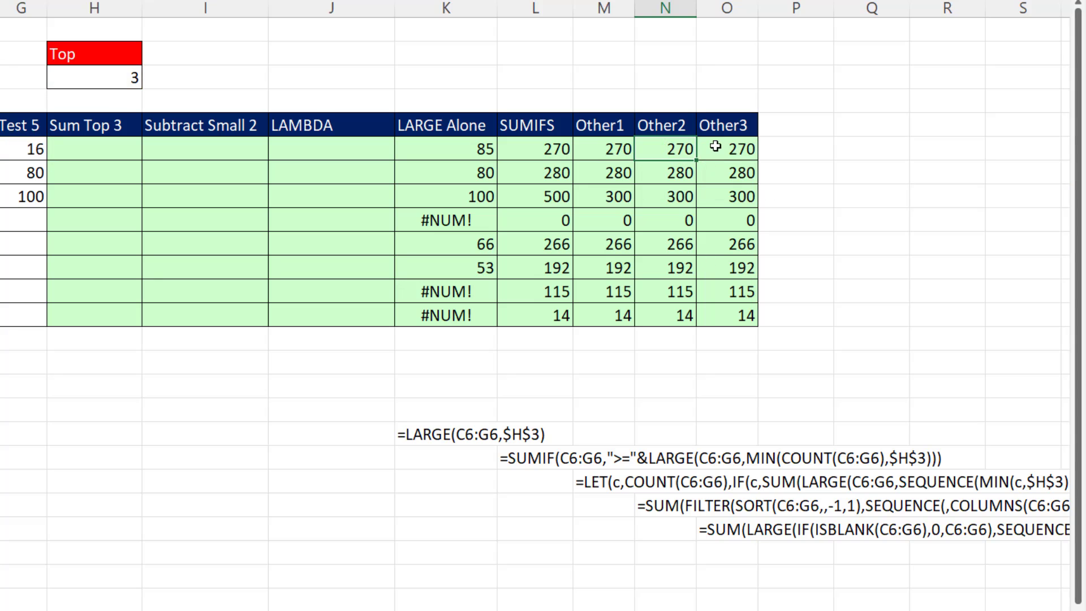
double_click(726, 148)
type("=LARGE(")
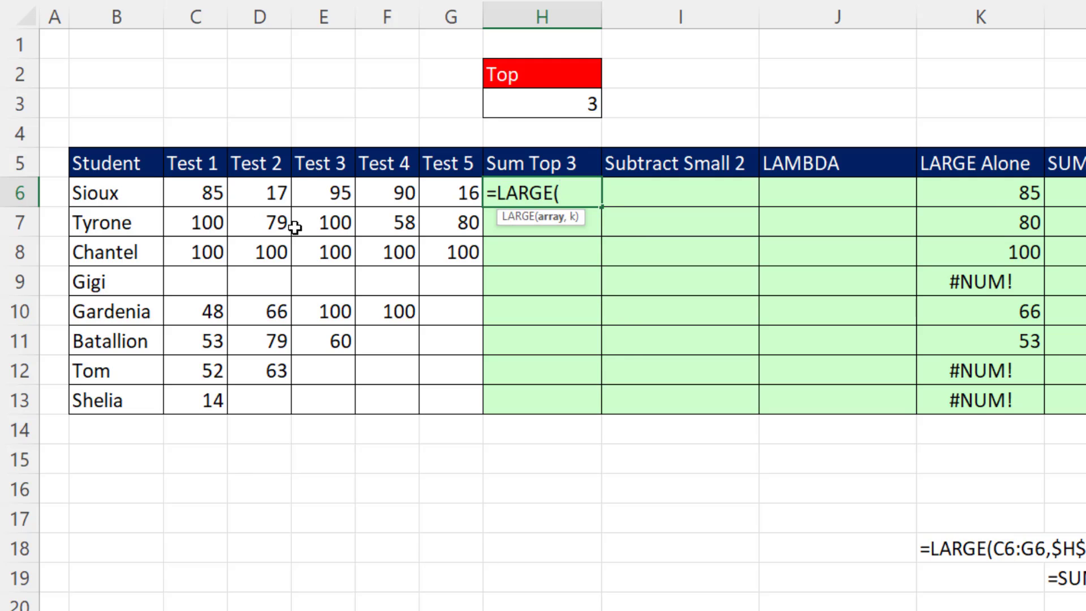
Step: Build =LARGE(C6:G6,SEQUENCE($H$3)) in H6, locking the Top cell reference as absolute
left_click_drag(193, 192, 450, 192)
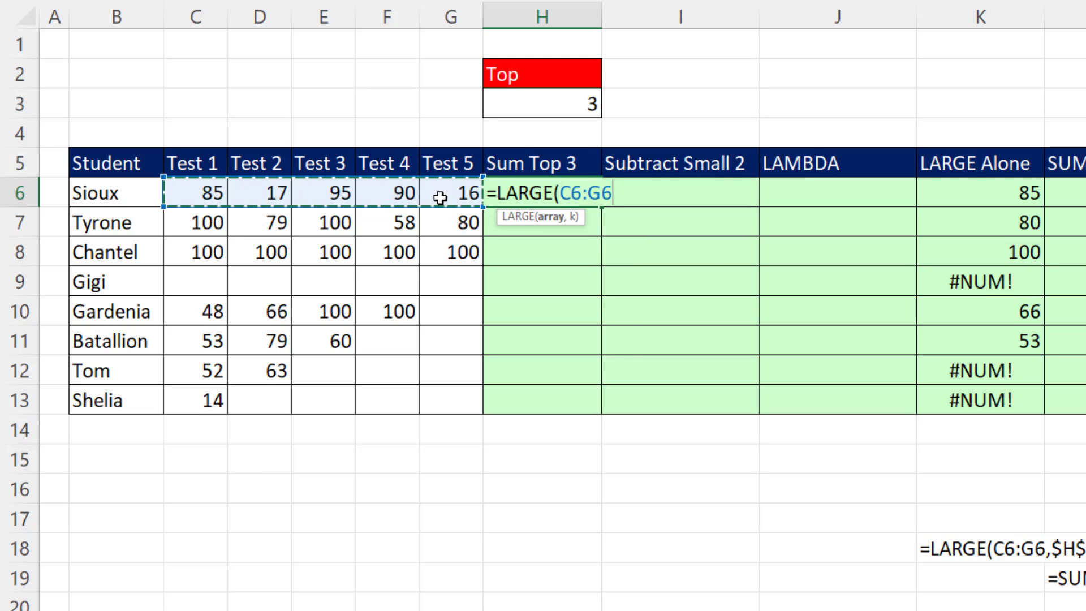
type(",")
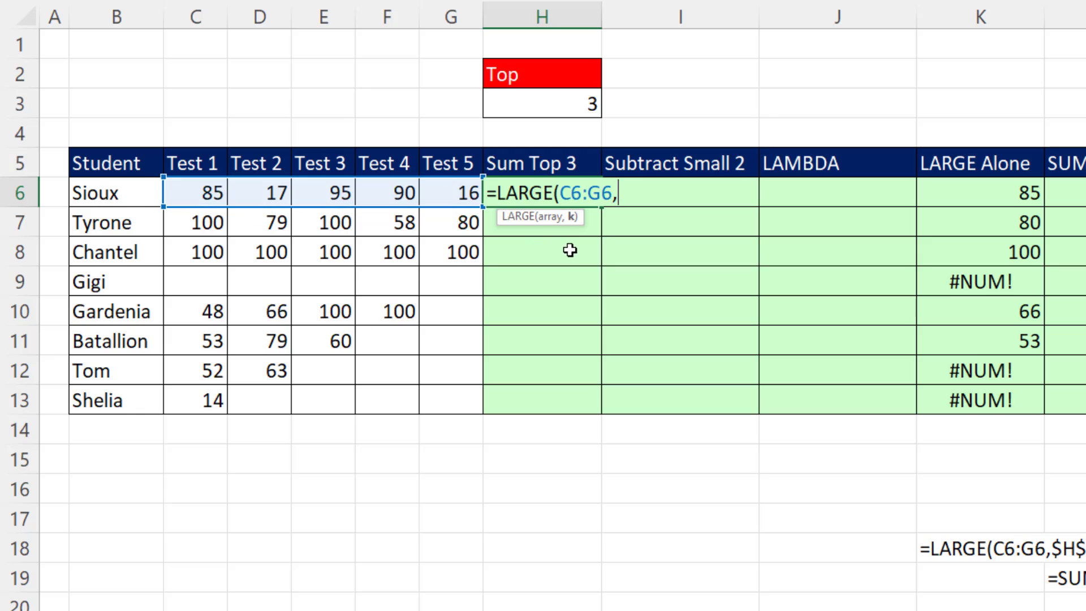
mouse_move(571, 234)
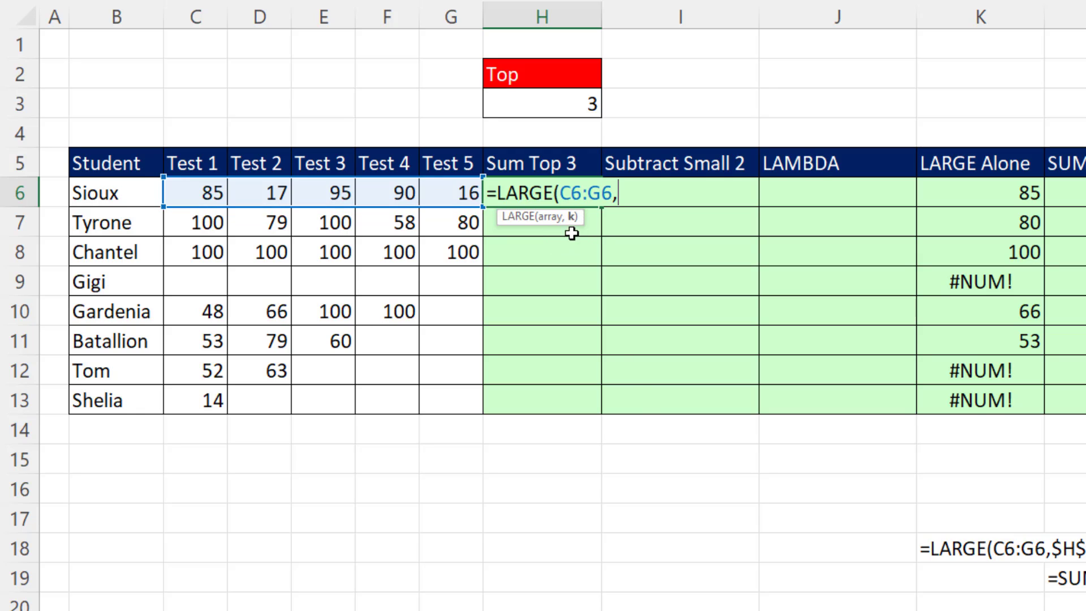
type("se")
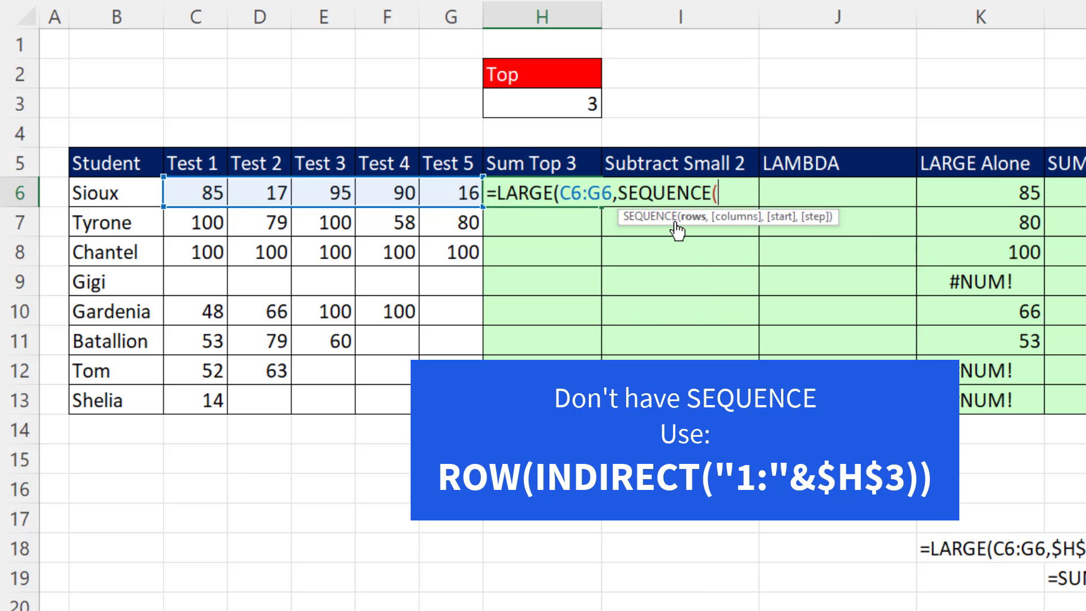
left_click(542, 104)
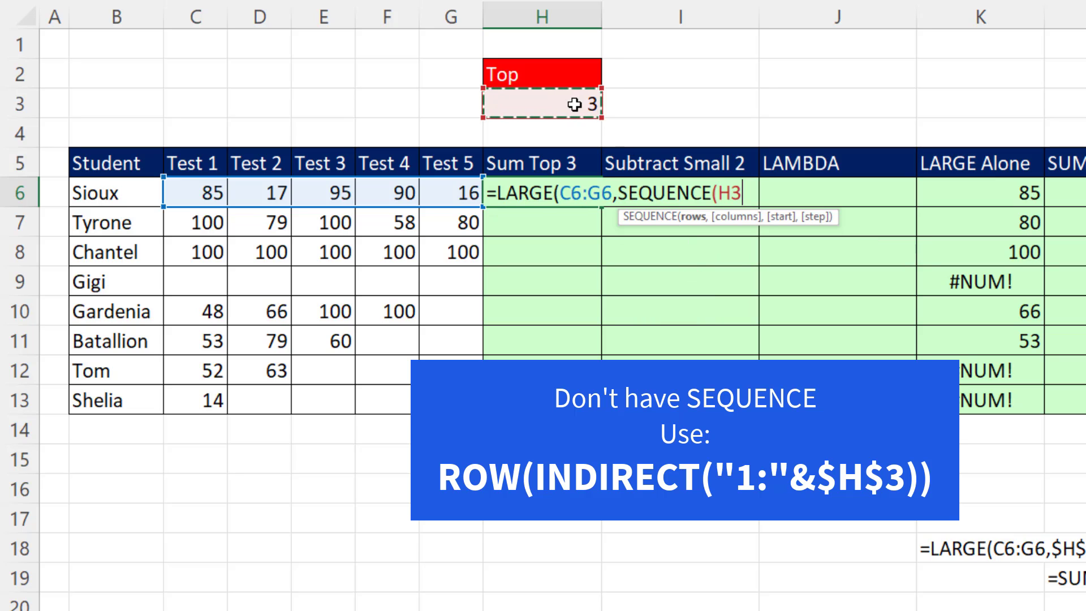
key("f4")
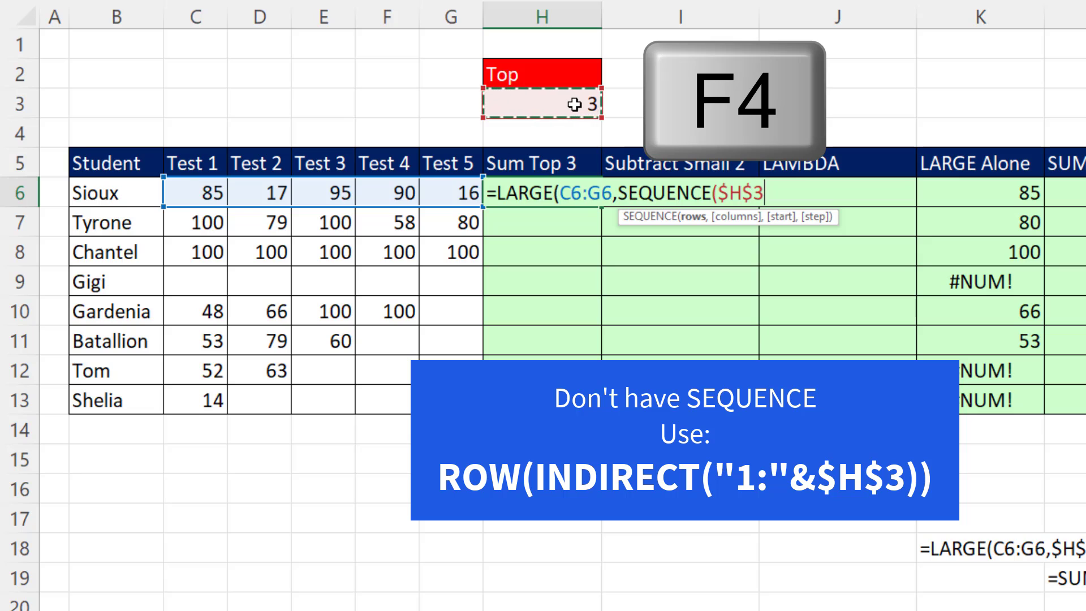
type(")")
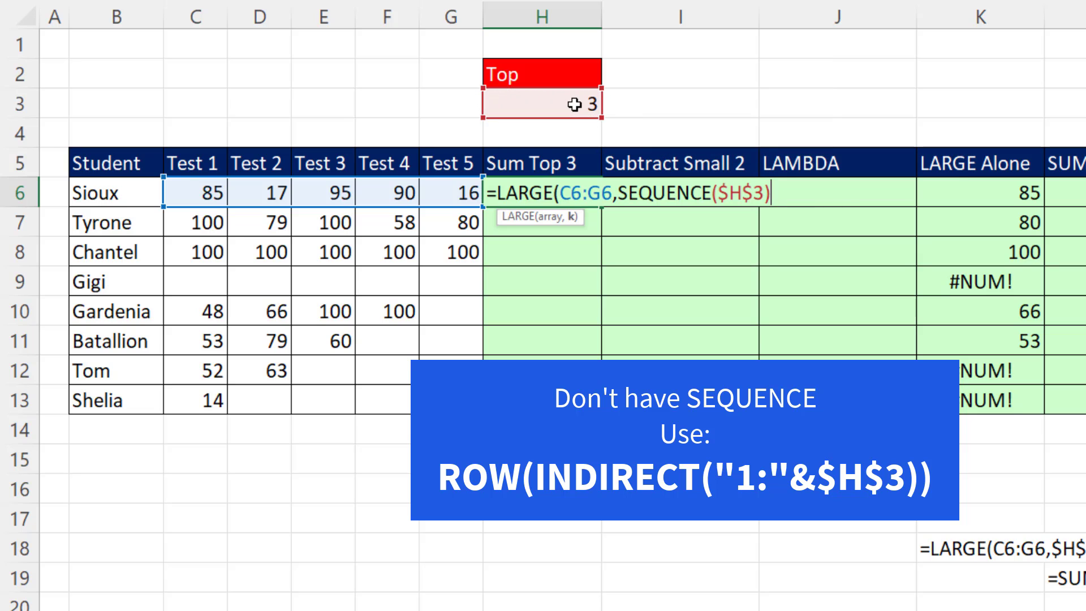
Step: Preview the SEQUENCE part as {1;2;3} with F9, then restore the live expression
key("f9")
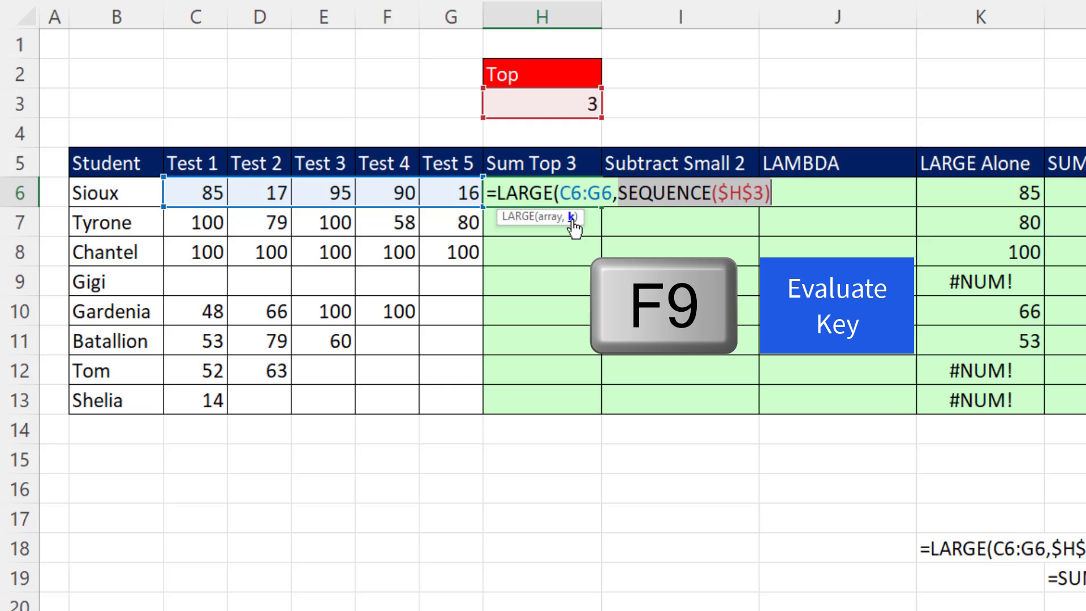
key("f9")
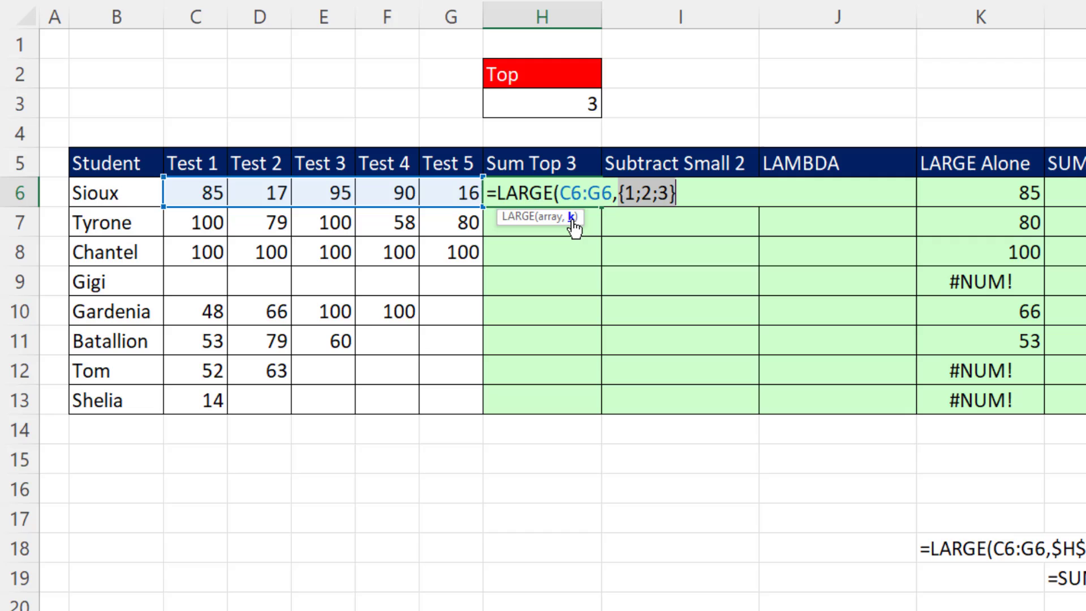
key("ctrl+z")
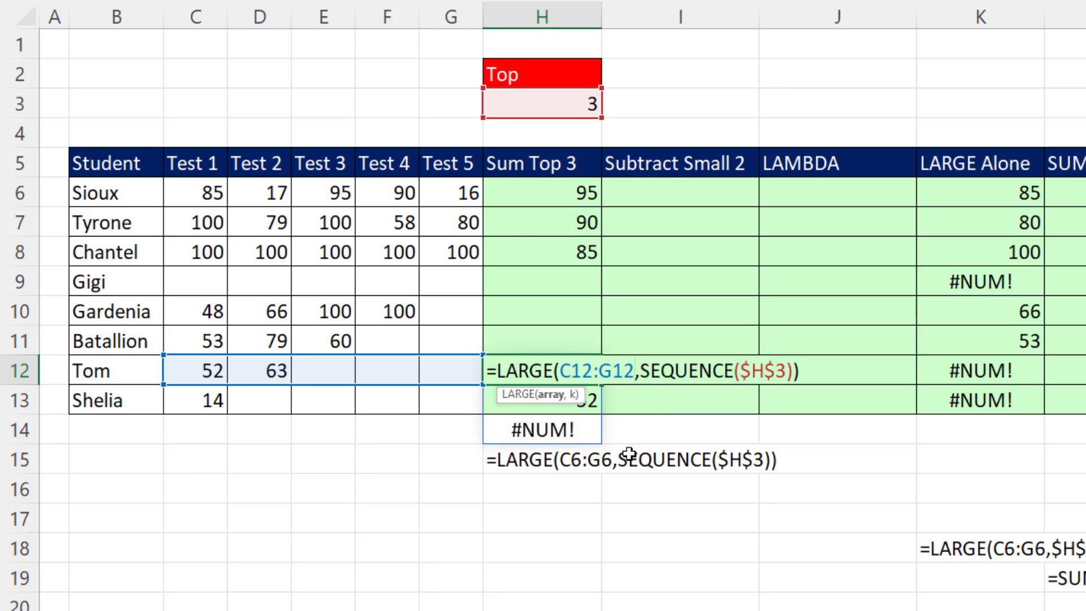
mouse_move(263, 382)
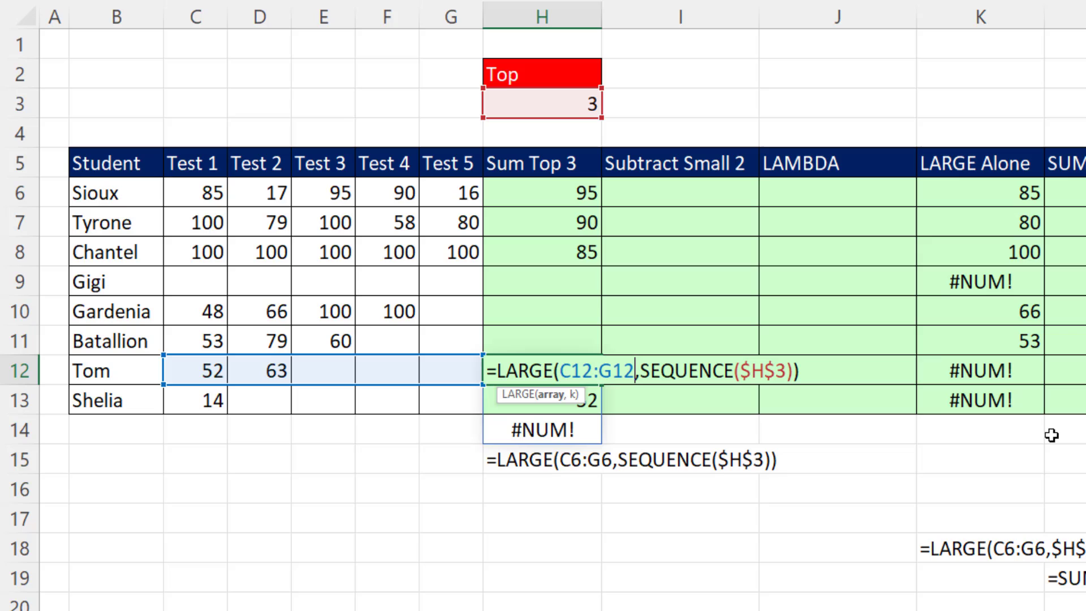
Step: On Tom's row use C12:G12+0 in LARGE, preview 63, 52, 0 without #NUM!, then clear the trial formula
type("=")
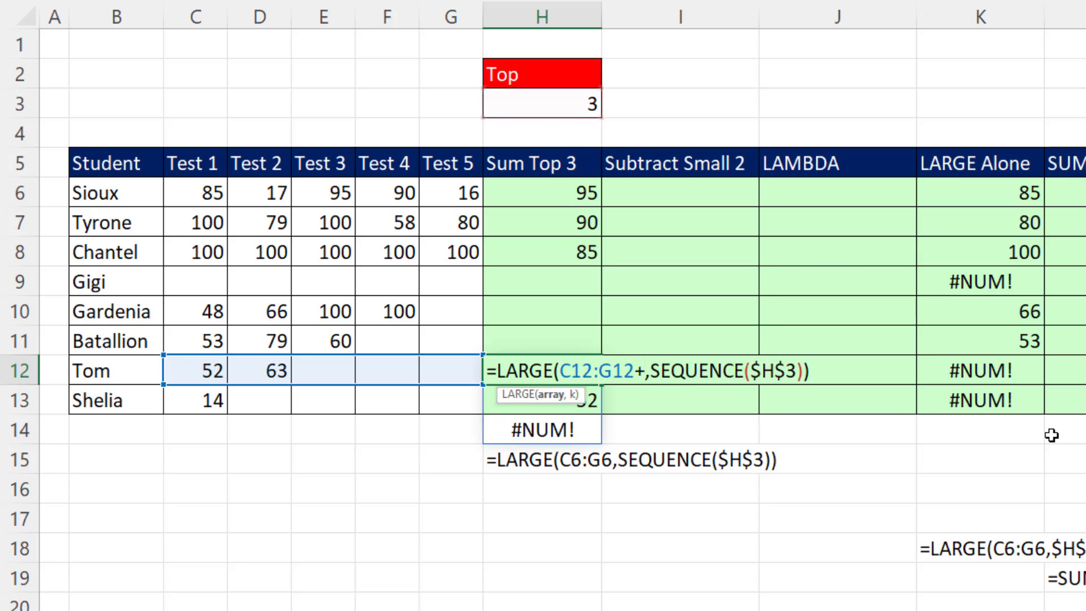
type("0")
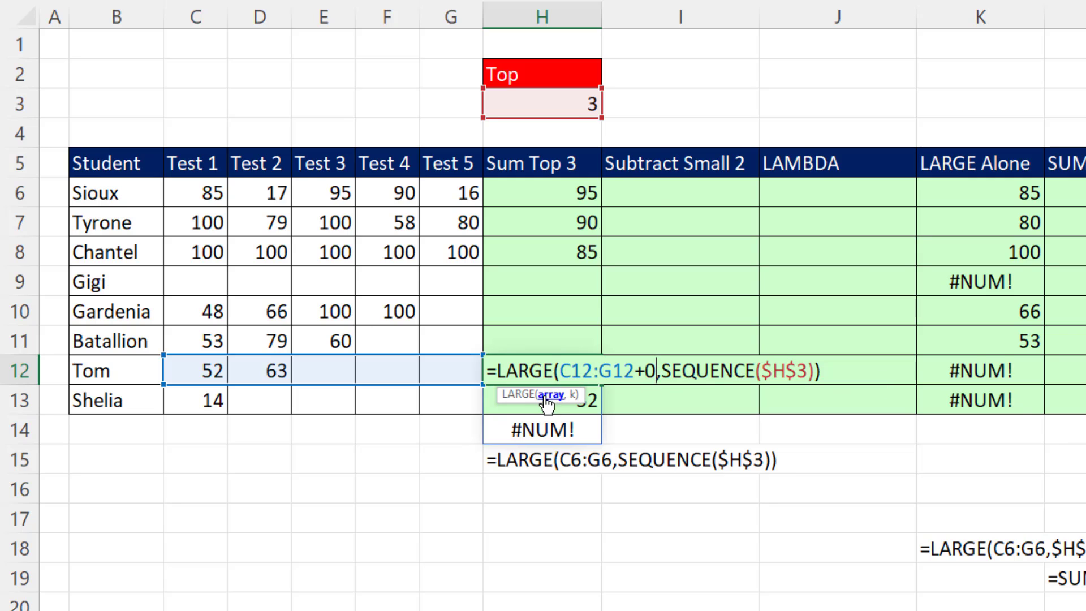
key("F9")
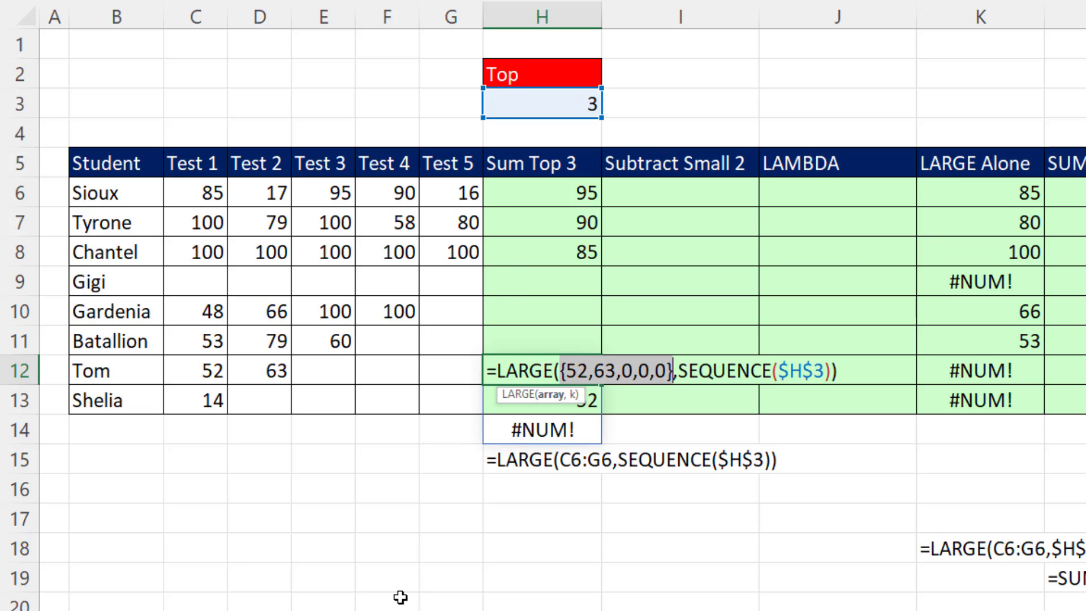
mouse_move(447, 296)
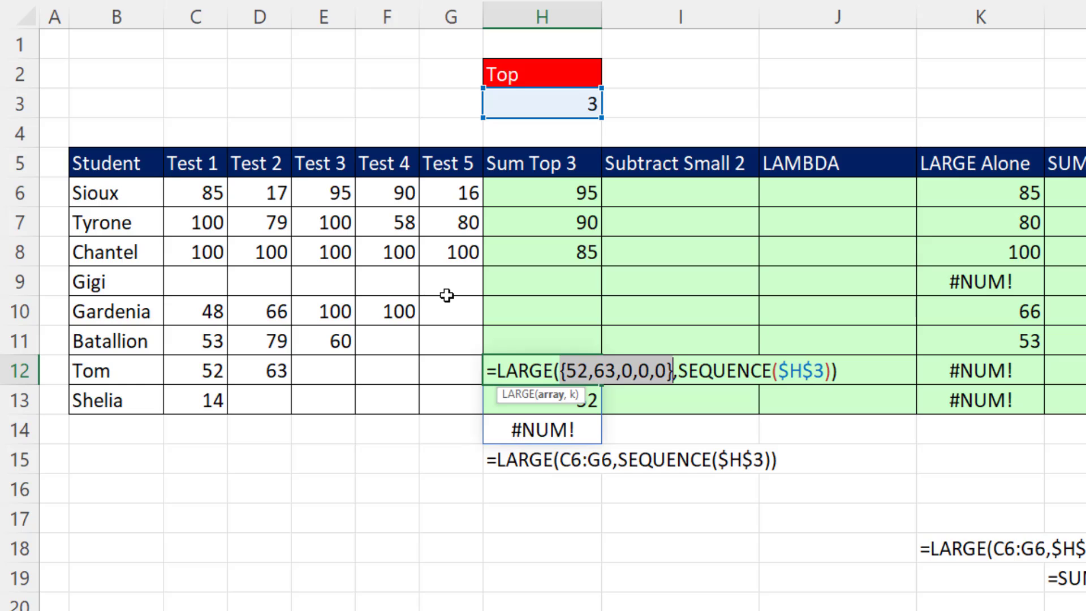
key("ctrl+z")
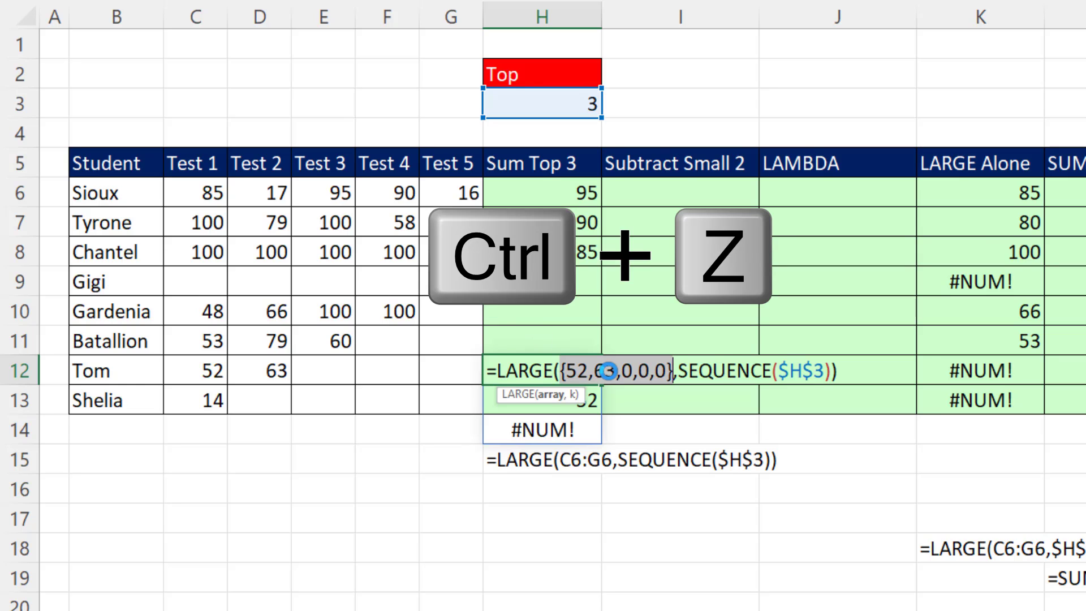
key("ctrl+z")
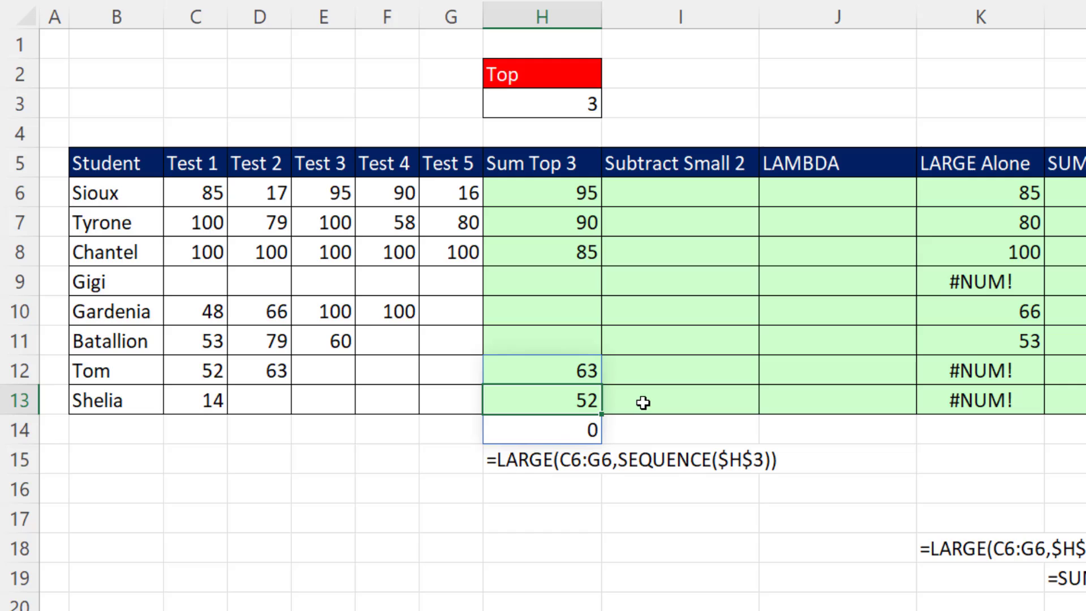
key("delete")
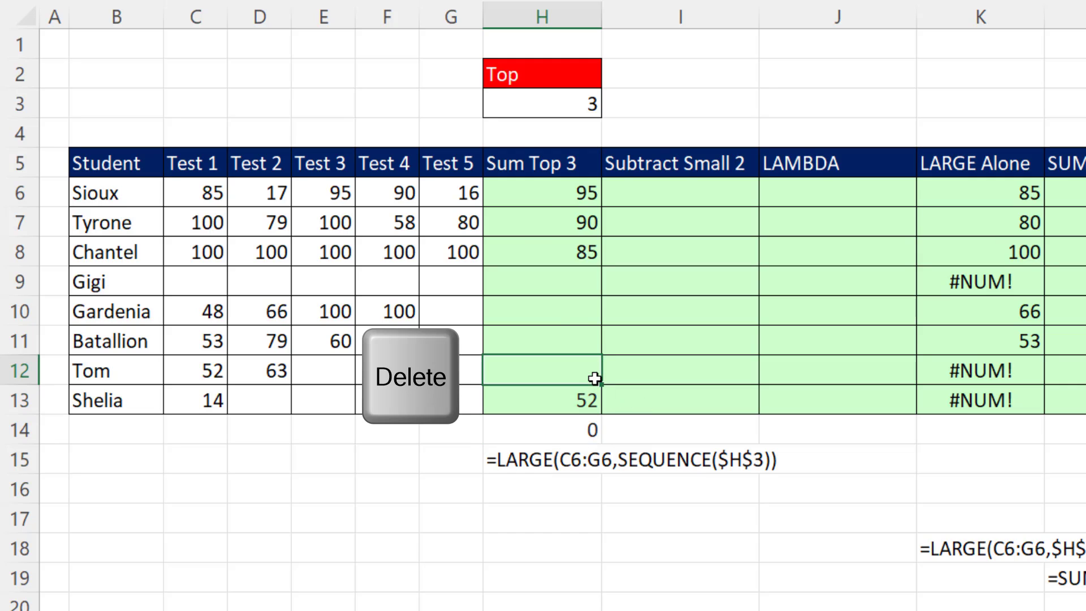
Step: Wrap H6 as =SUM(LARGE(C6:G6+0,SEQUENCE($H$3))) and commit Sioux's total
key("f2")
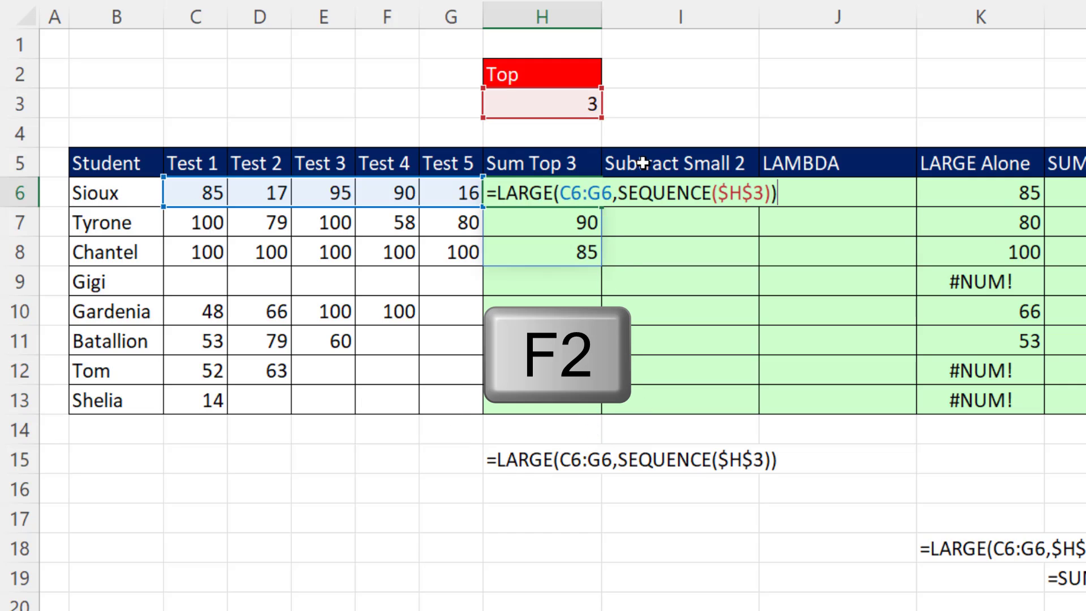
key("F2")
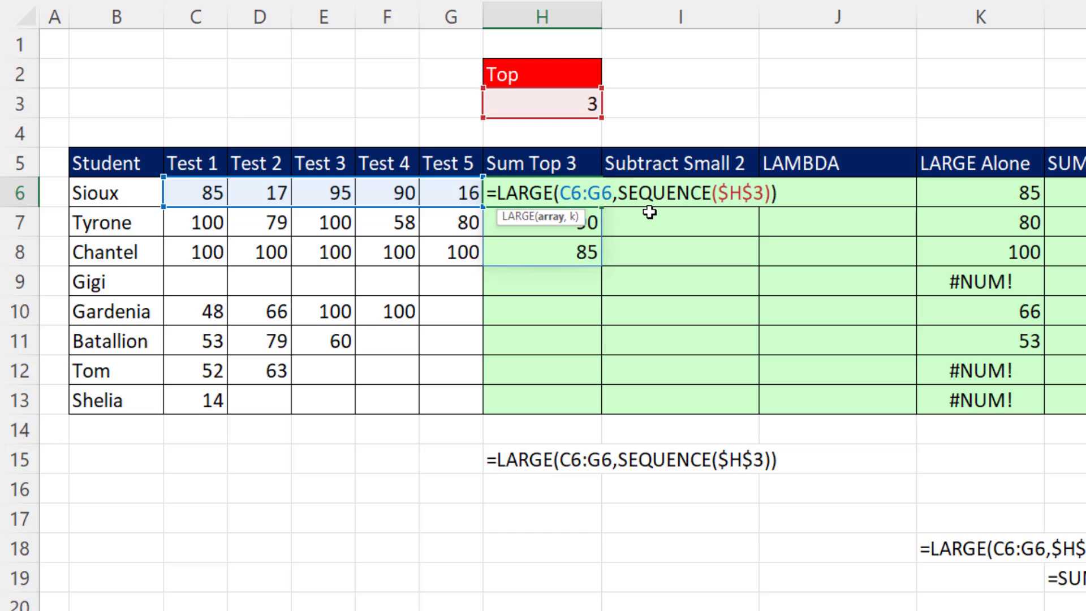
type("+0")
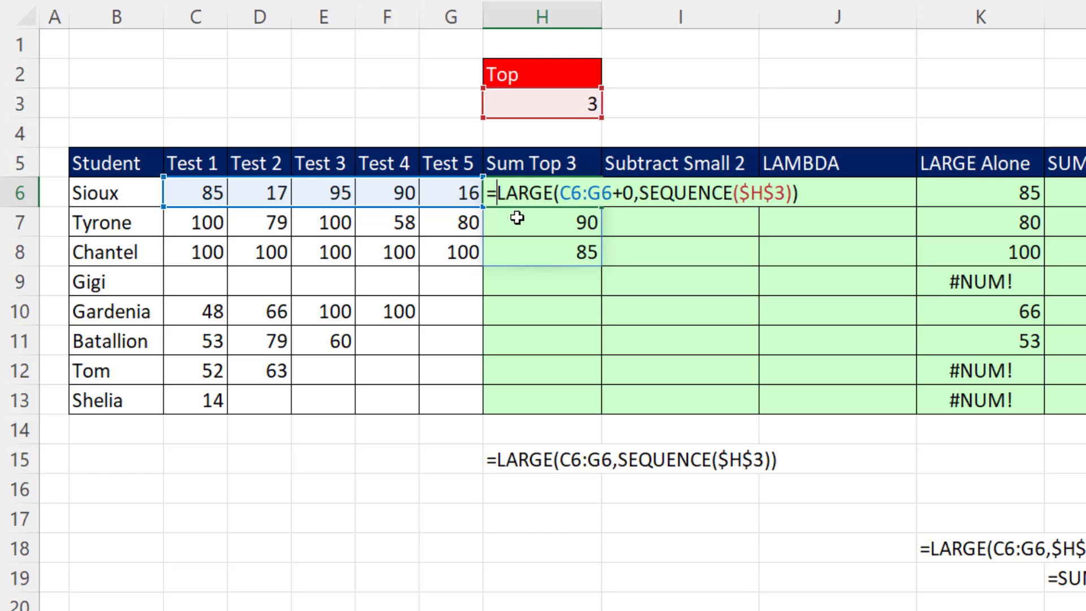
type("SUM(")
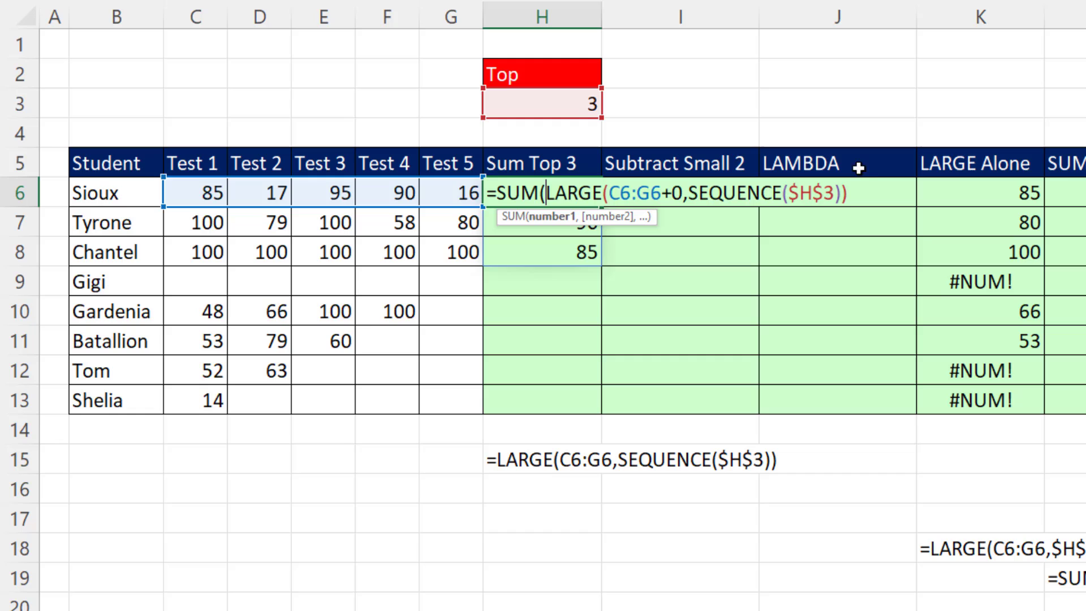
key("Enter")
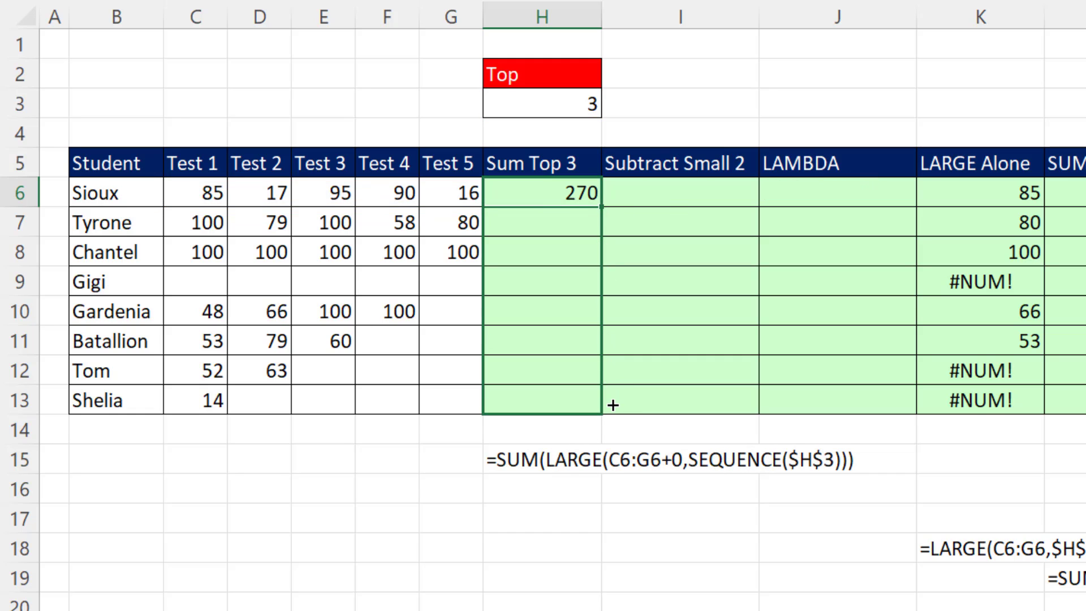
Step: Fill the Sum Top 3 formula down to H13 and verify Sioux's 270 on the status bar
left_click_drag(542, 193, 542, 400)
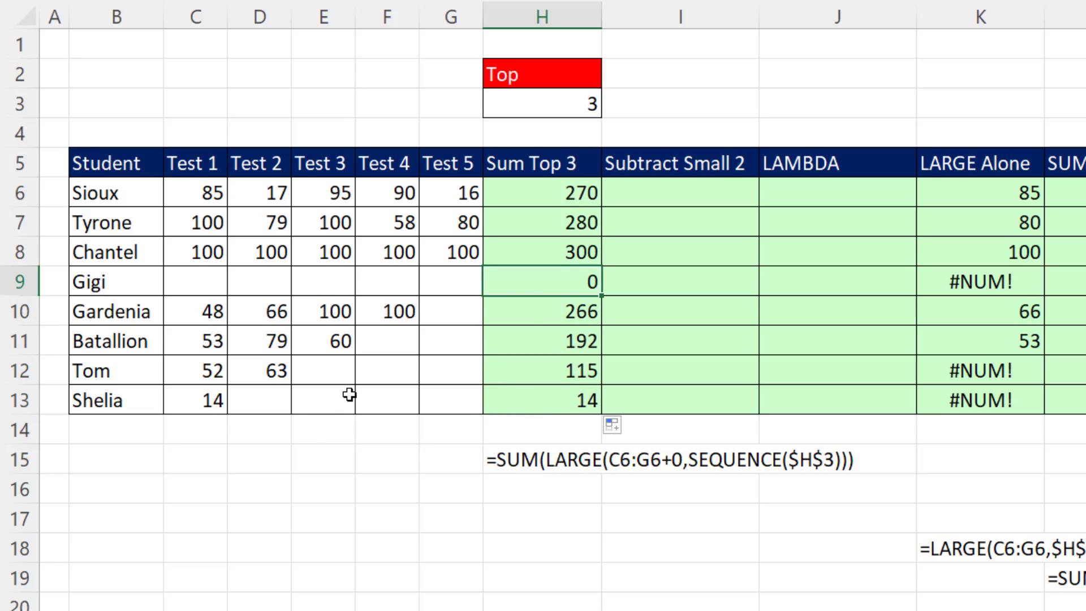
mouse_move(337, 279)
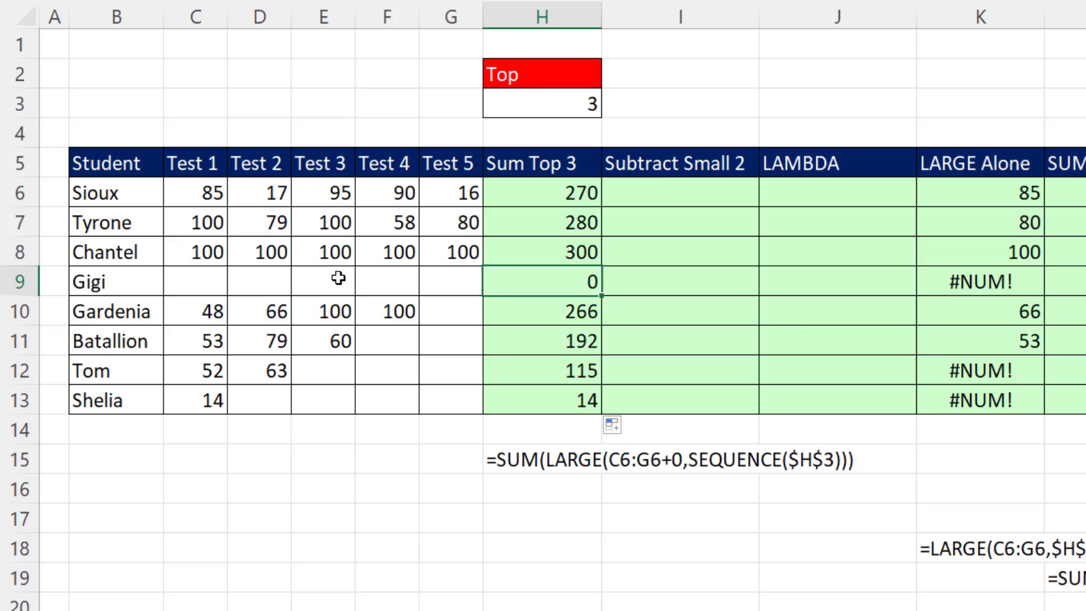
left_click(322, 192)
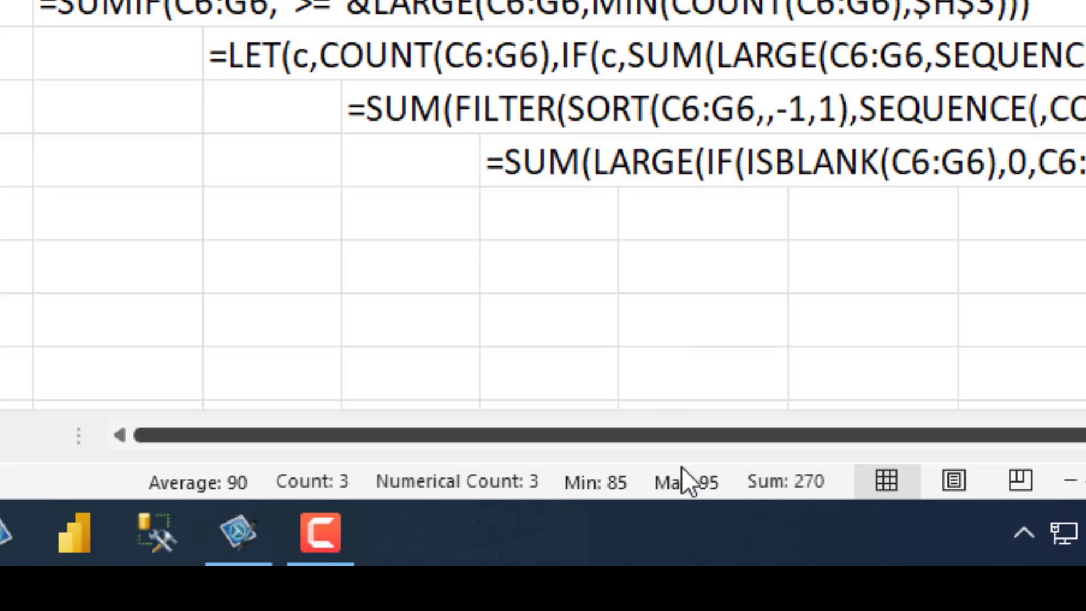
mouse_move(689, 485)
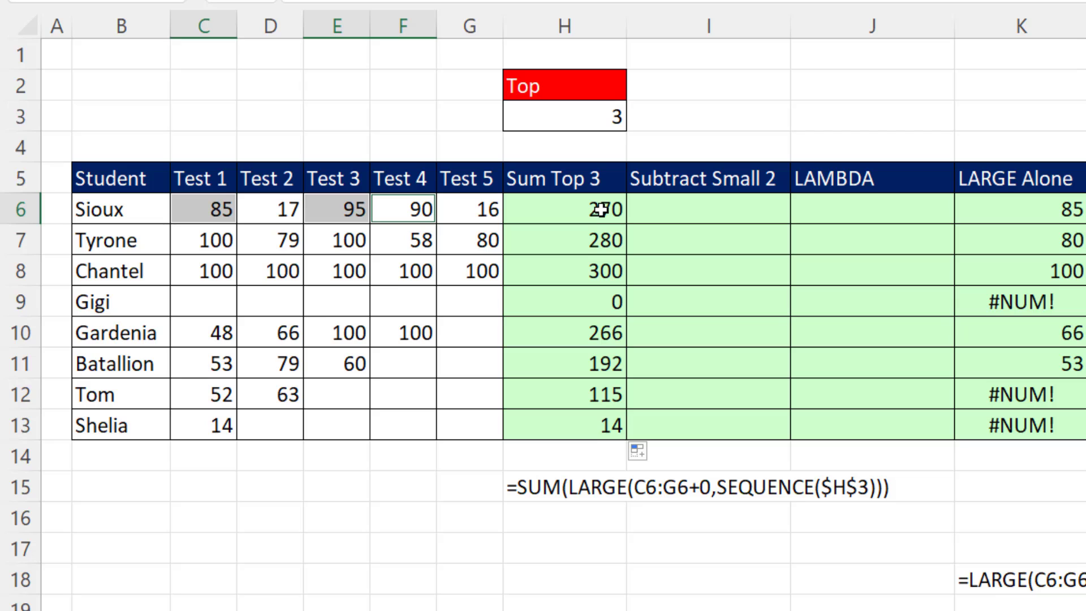
Step: Enter =SUM(C6:G6,-SMALL(C6:G6+0,{1,2})) in I6 and commit it after previewing the array
left_click(704, 208)
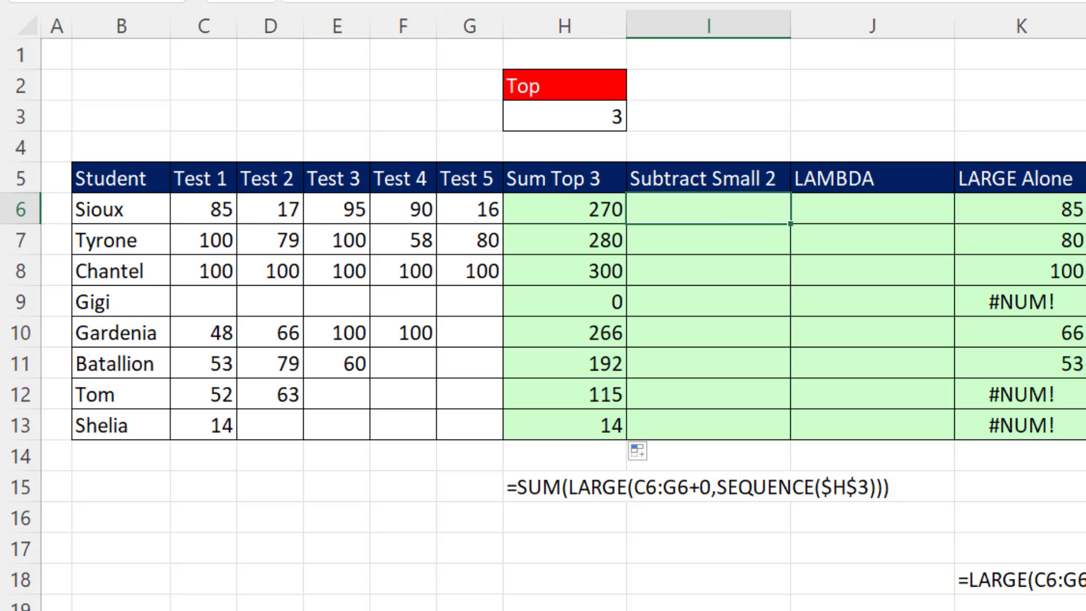
type("=sum")
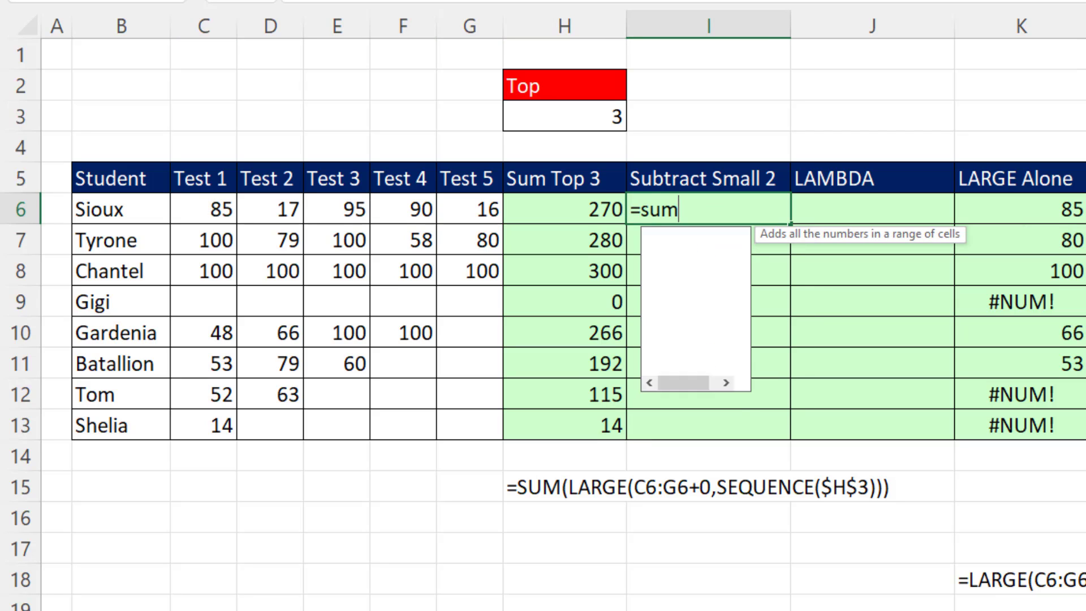
left_click_drag(202, 208, 336, 208)
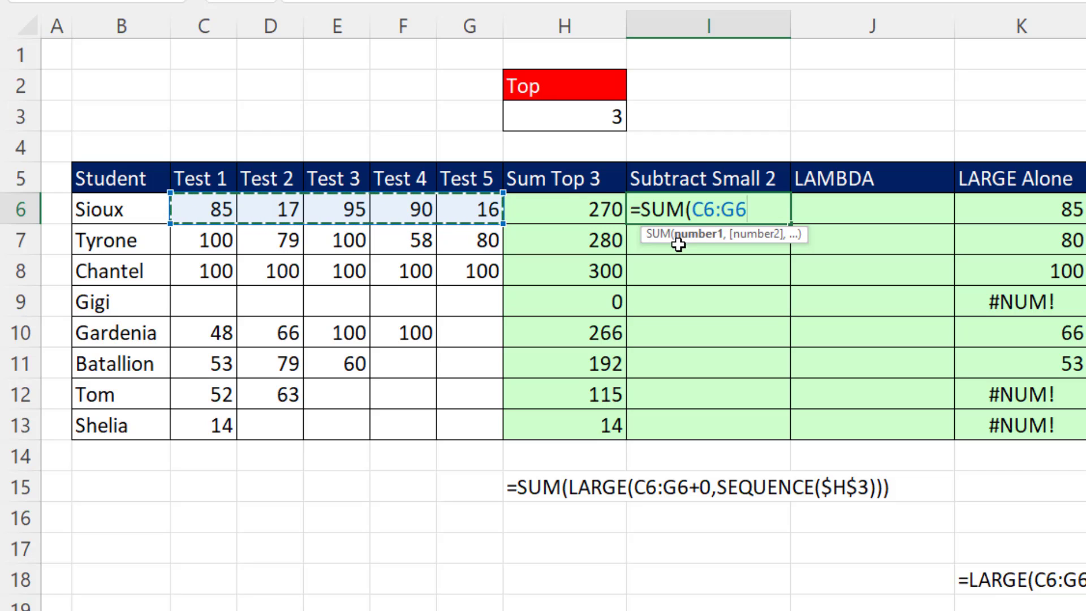
type(",")
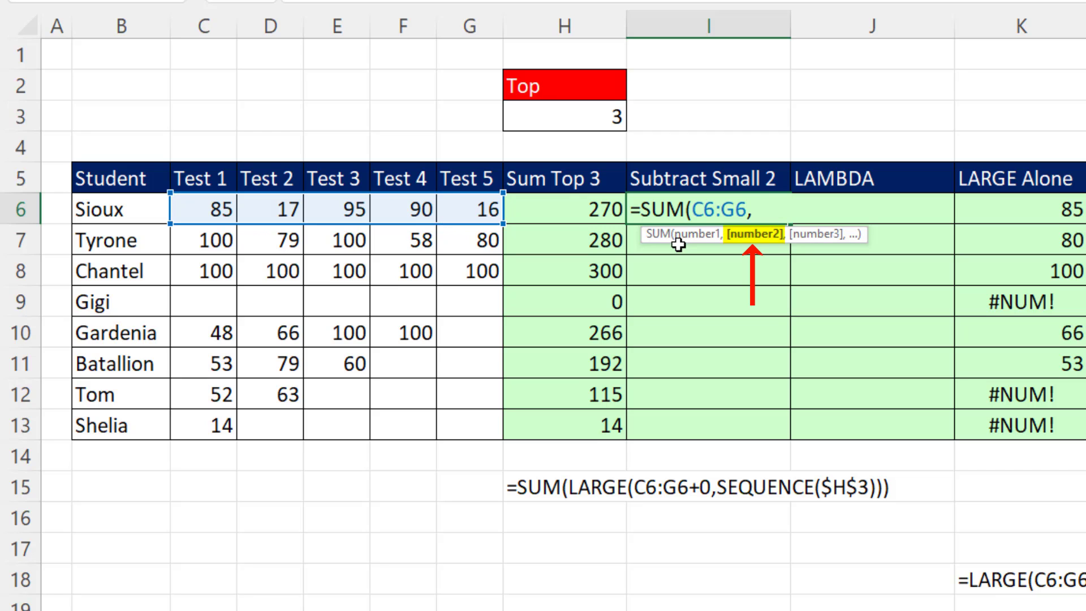
type("-")
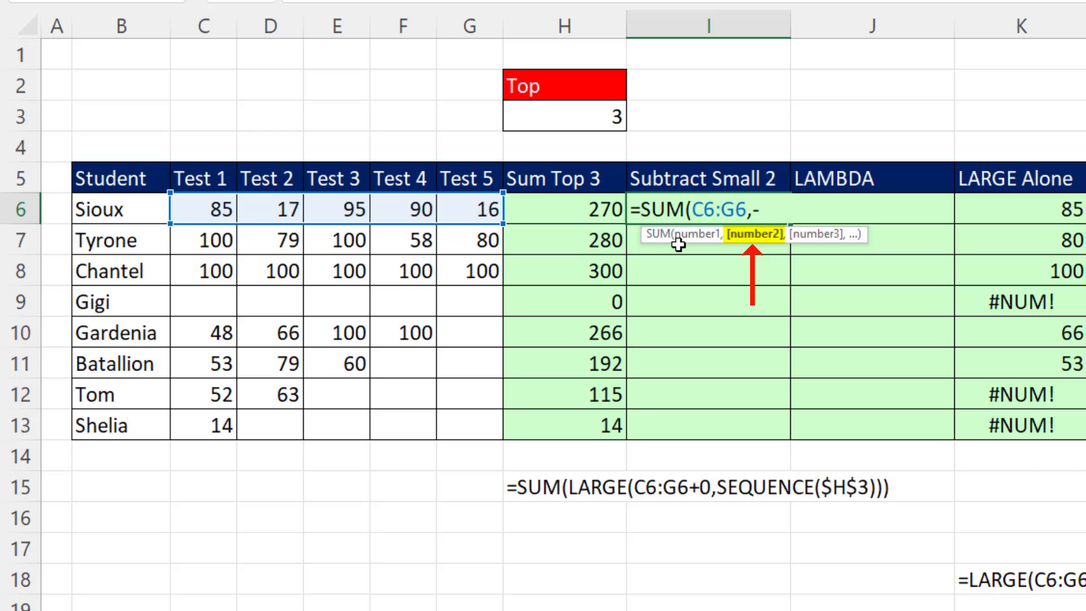
type("s")
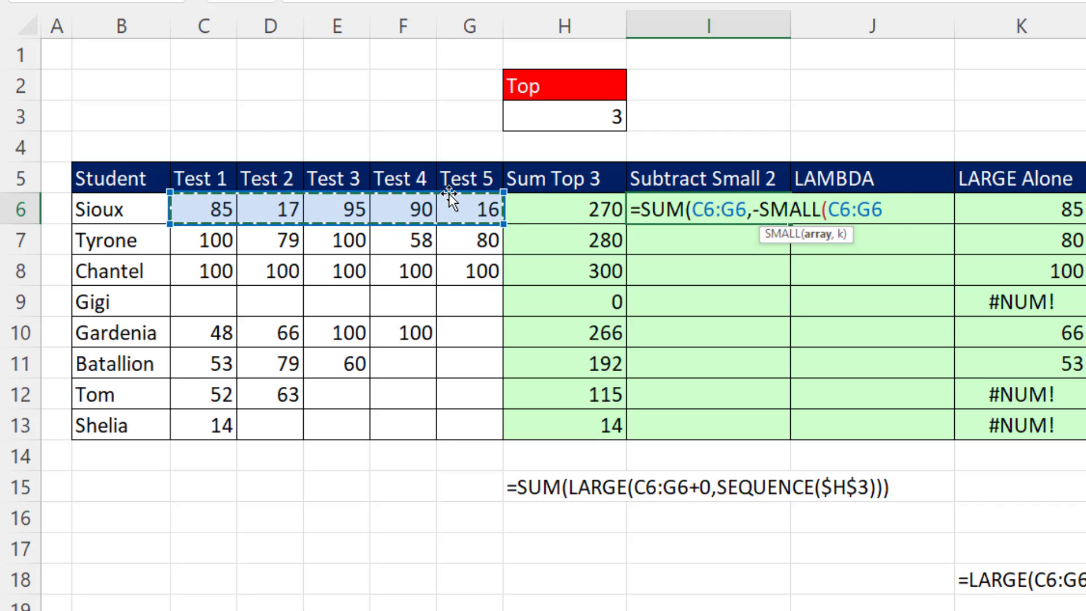
type("+0,{1")
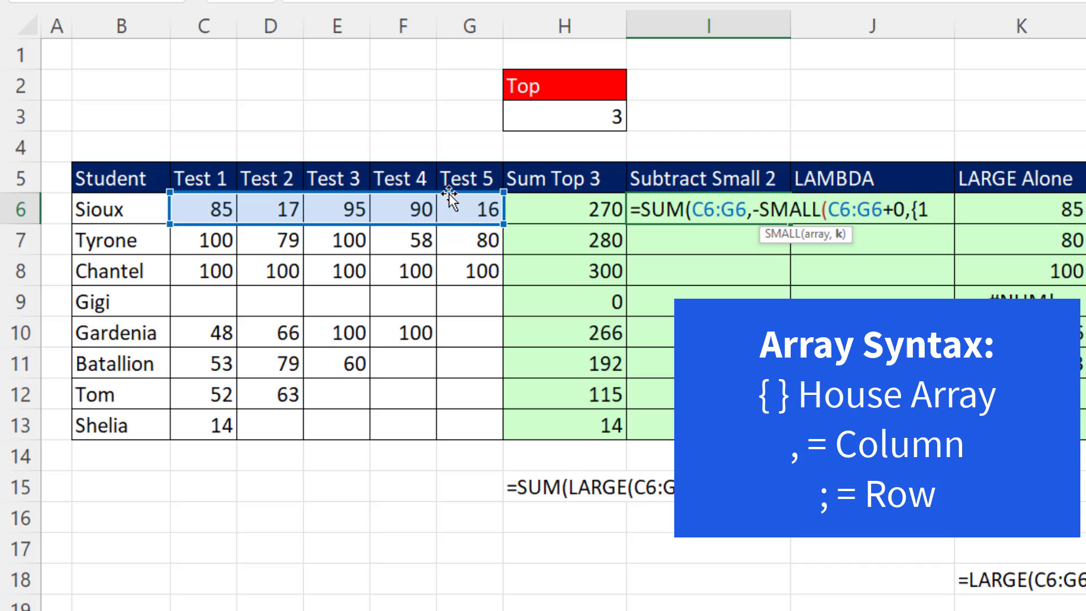
type(",2")
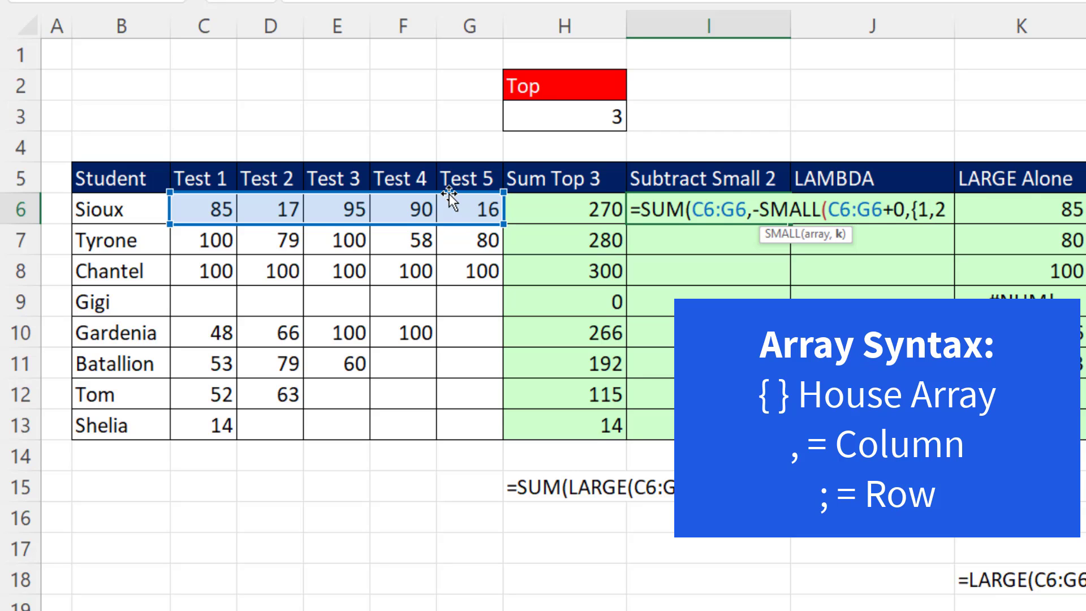
type("}")
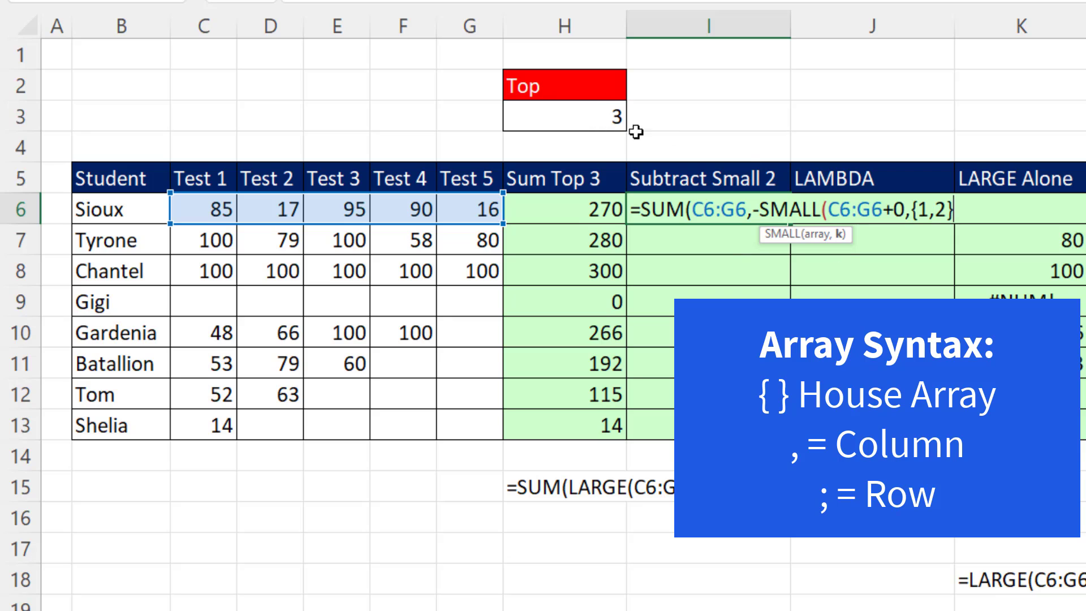
mouse_move(906, 165)
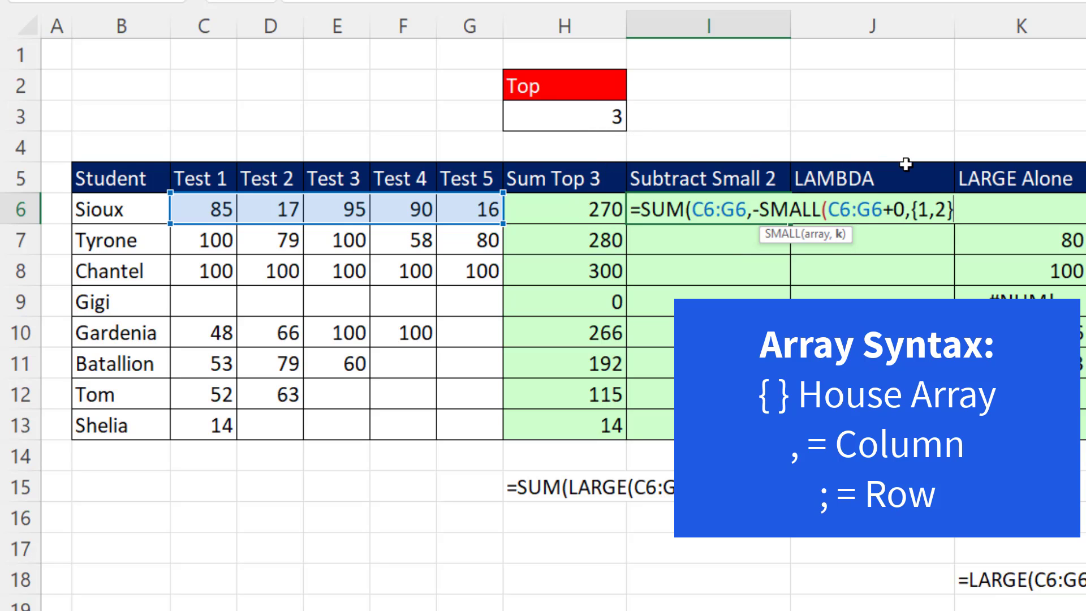
mouse_move(909, 242)
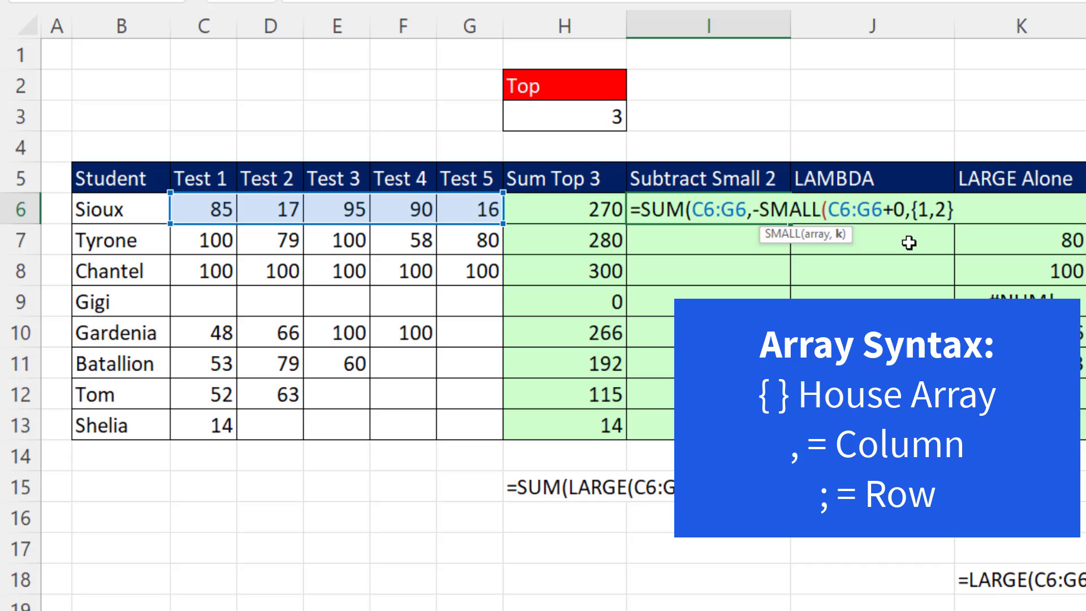
mouse_move(933, 251)
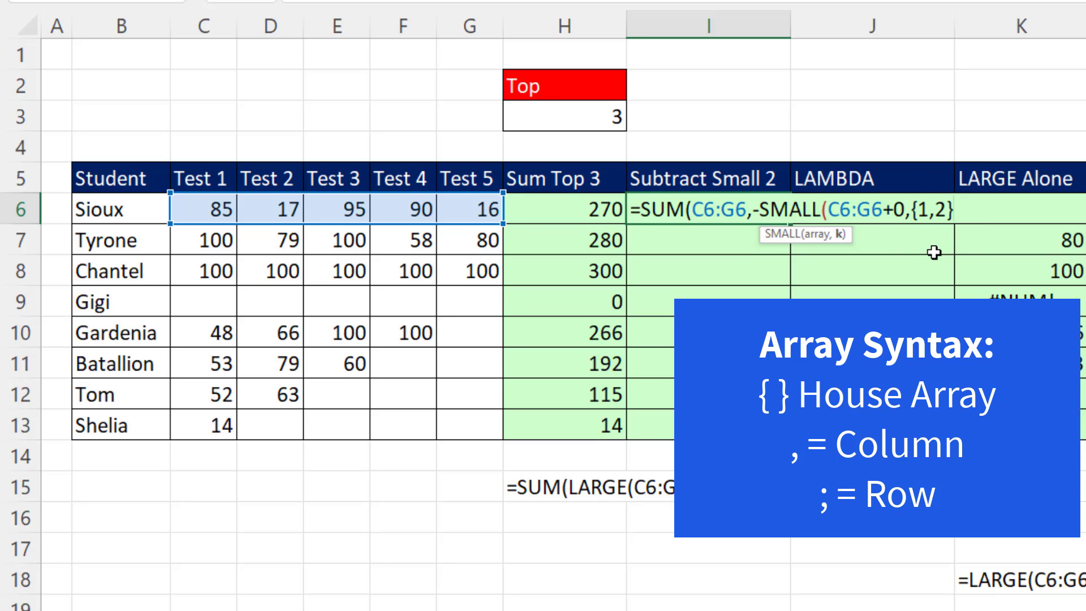
mouse_move(965, 261)
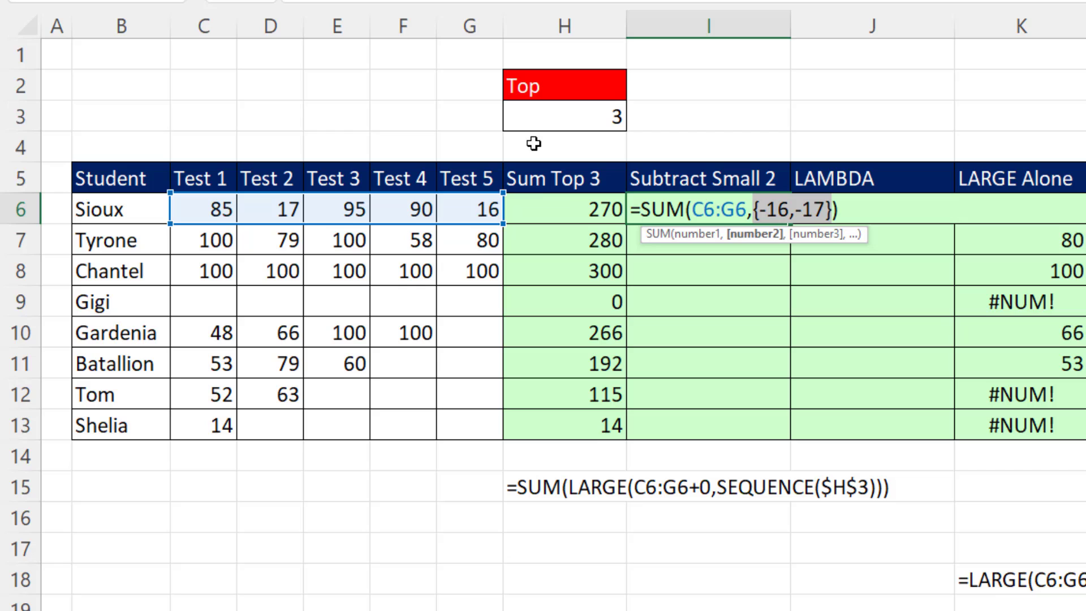
mouse_move(281, 199)
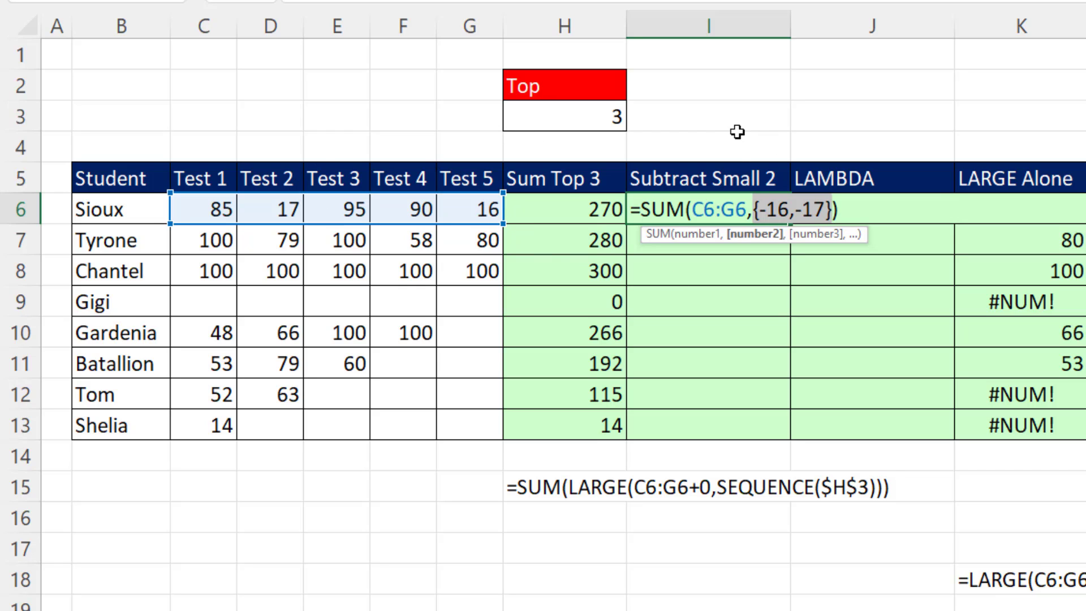
key("ctrl+z")
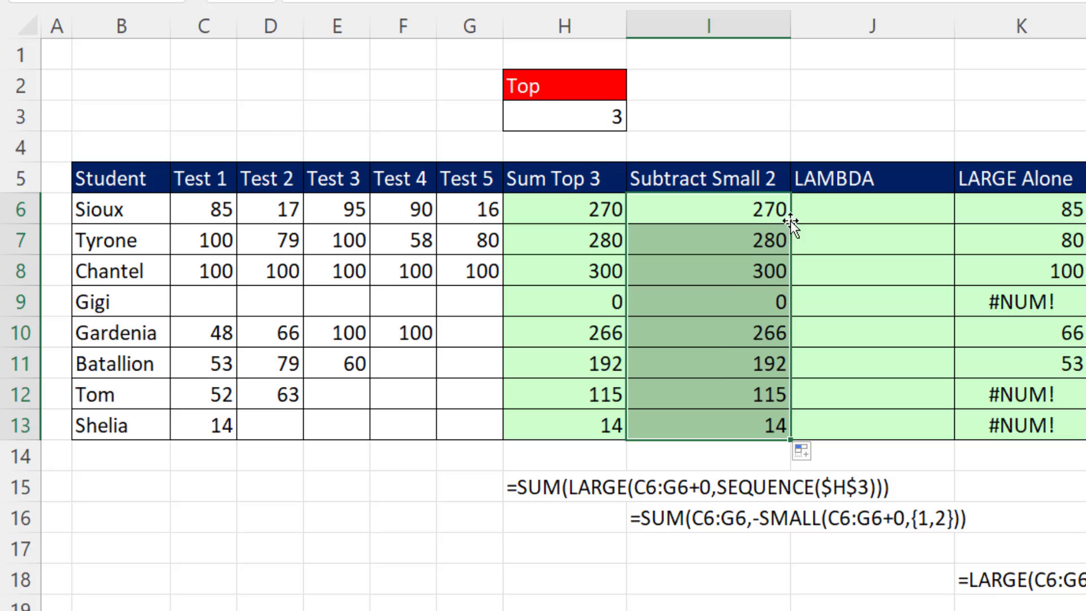
mouse_move(732, 419)
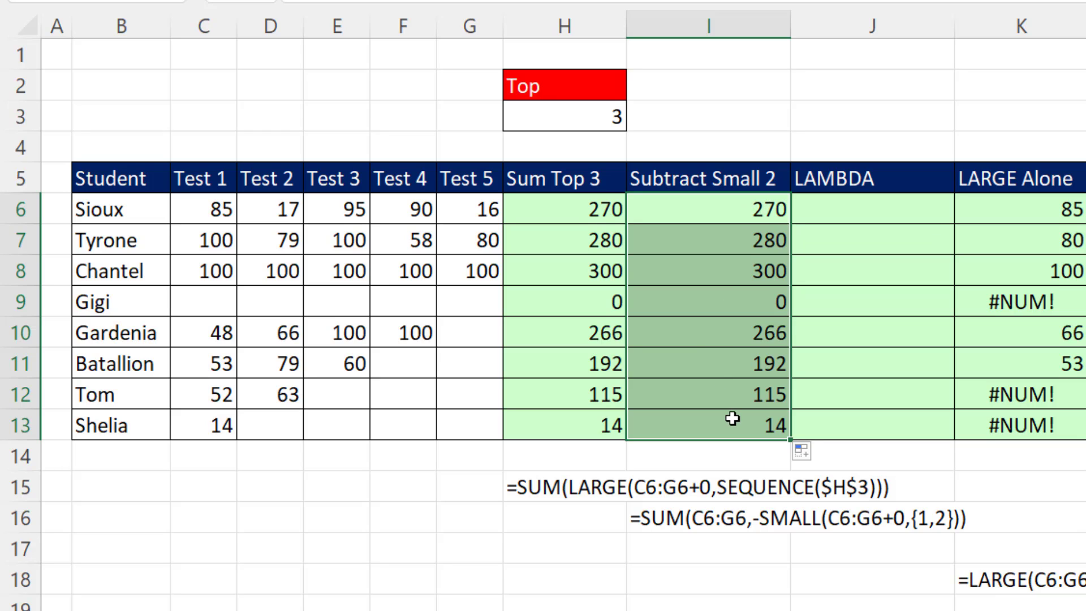
Step: Reopen Sioux's Sum Top 3 formula in H6 to show its $H$3 reference
double_click(564, 209)
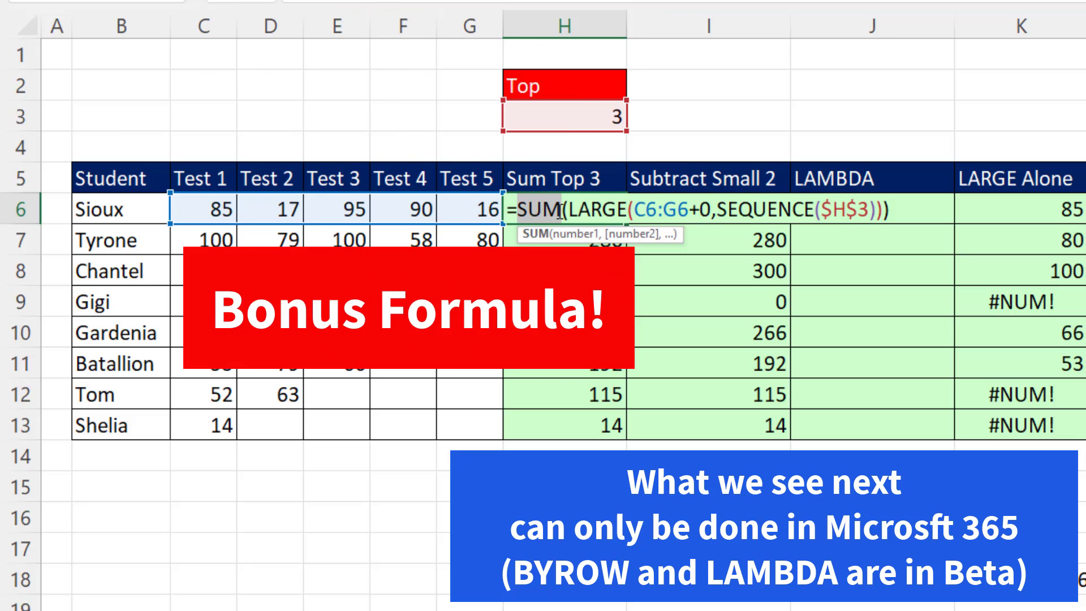
Step: Begin =BYROW(C6:G13,LAMBDA( in J6 over all eight students' score rows
key("Enter")
type("=")
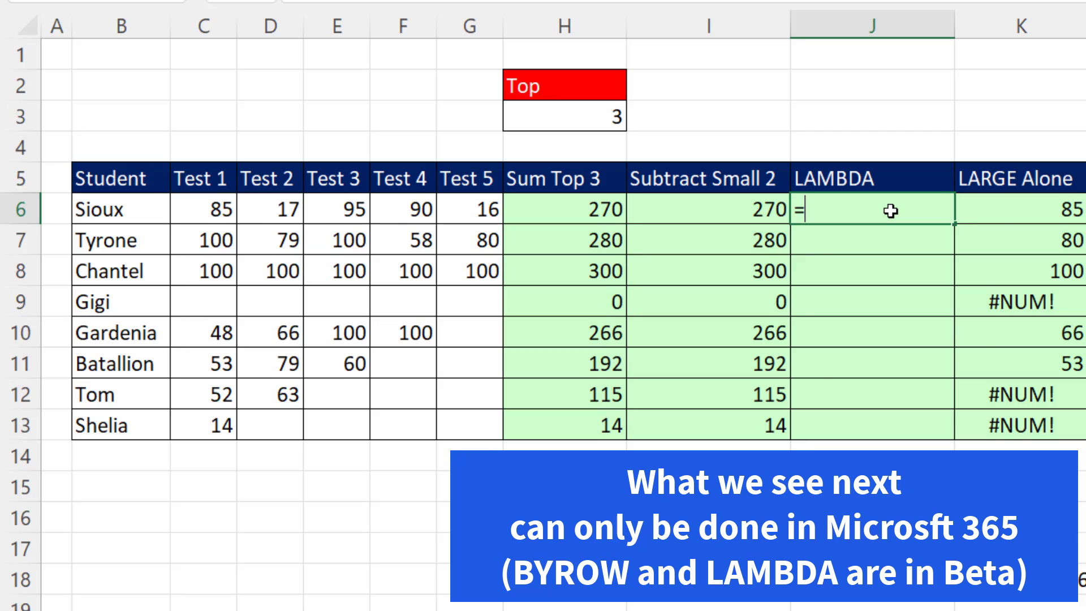
type("byr")
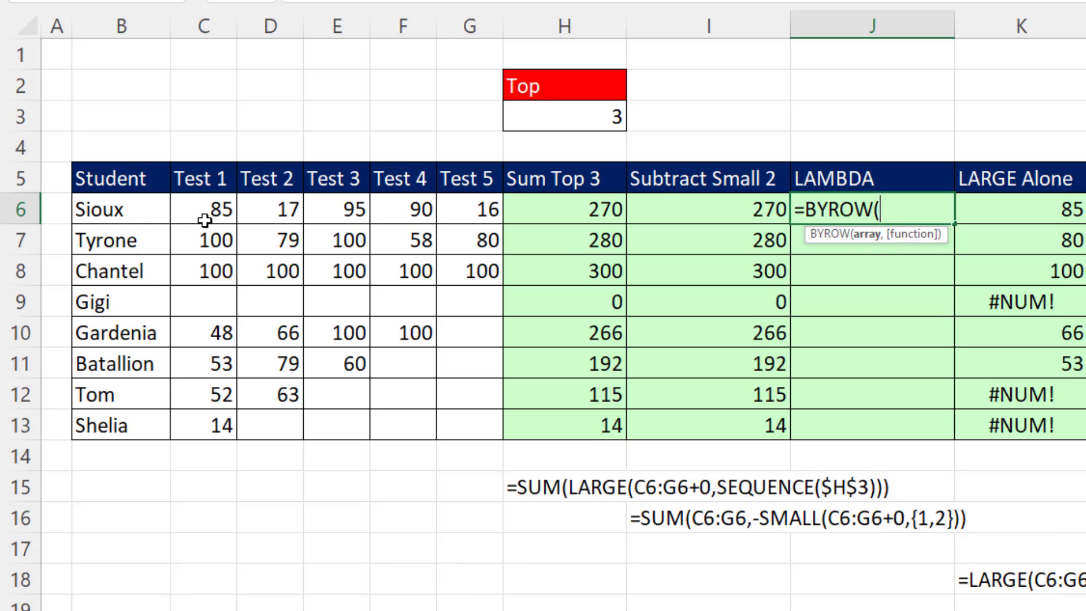
left_click_drag(203, 209, 445, 373)
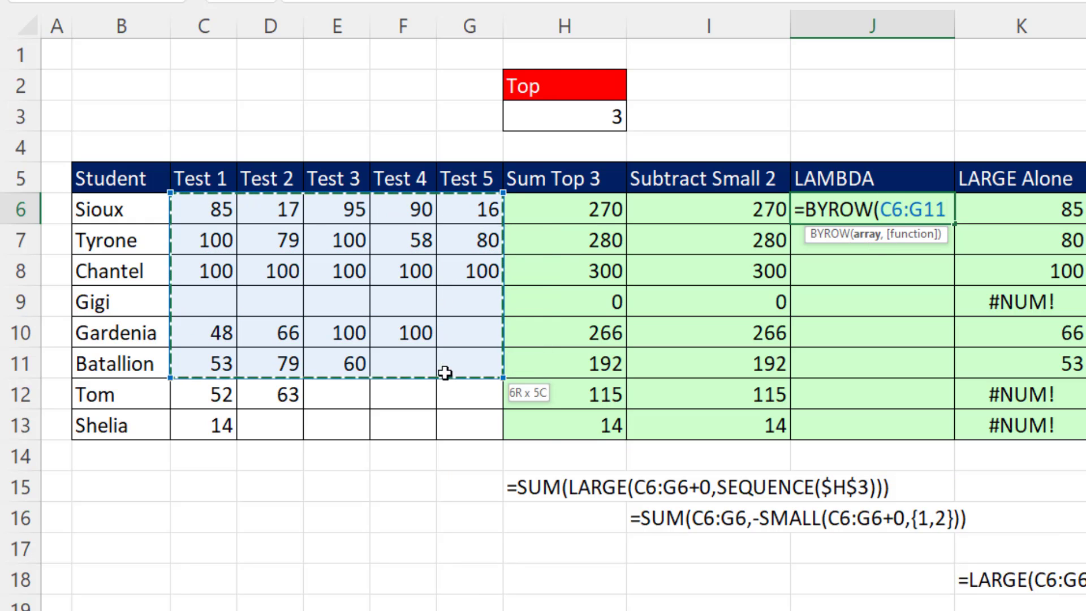
left_click_drag(446, 372, 446, 430)
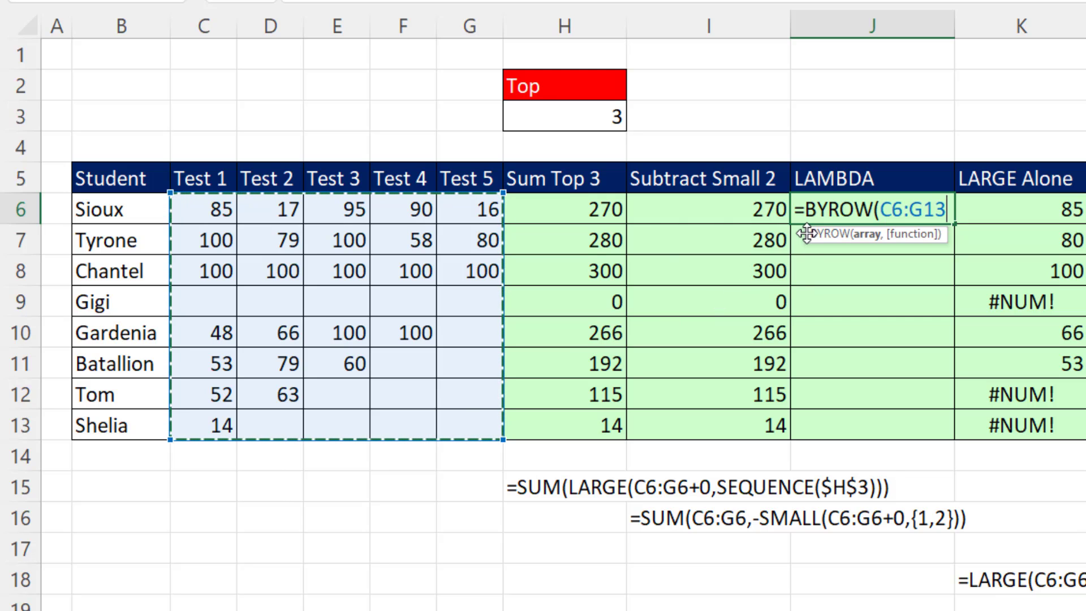
mouse_move(511, 200)
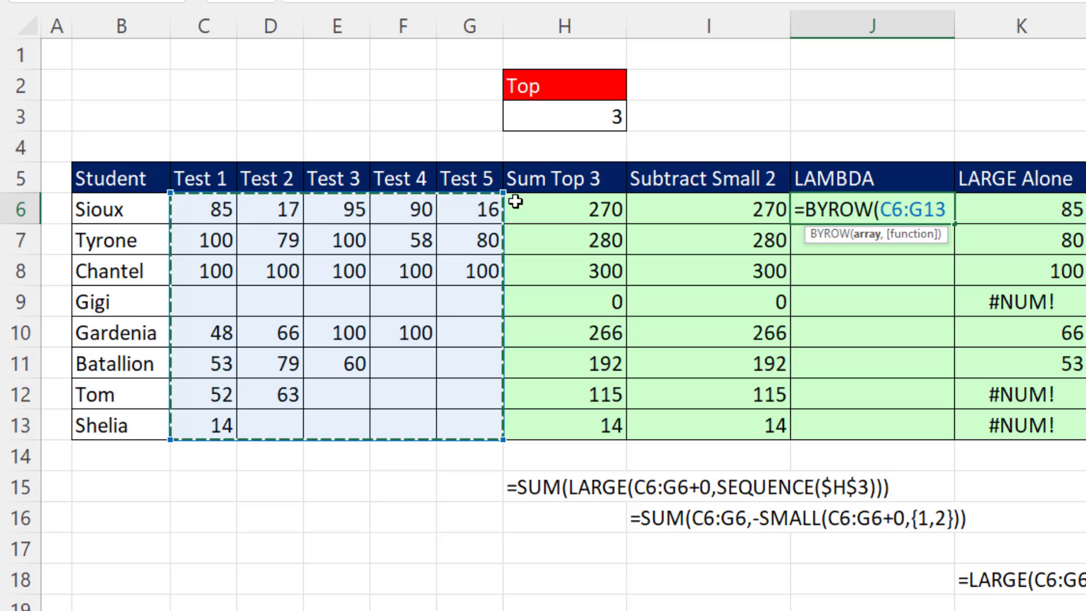
mouse_move(567, 295)
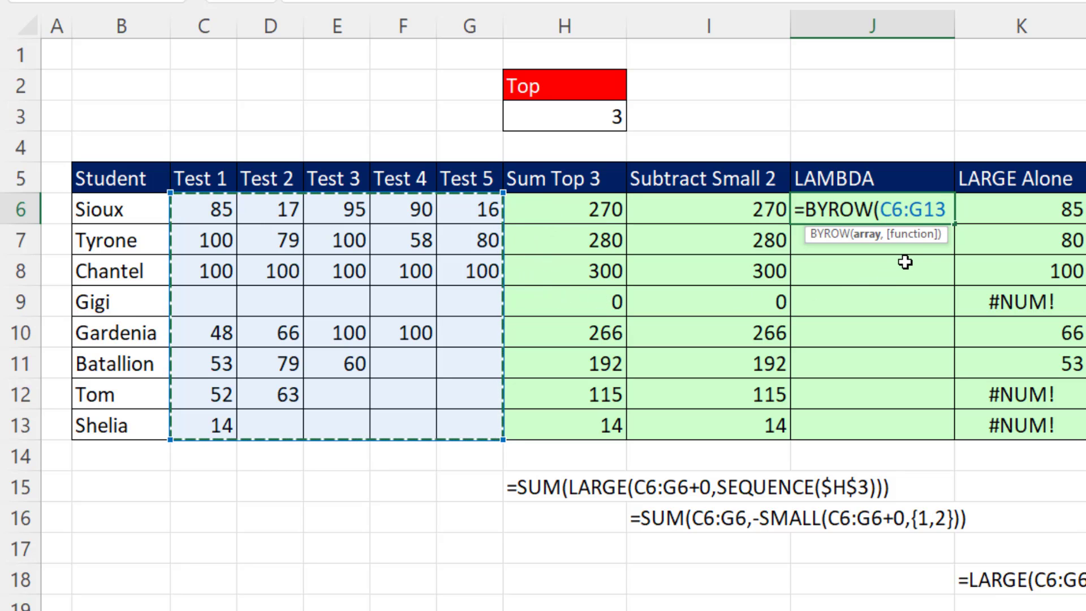
type(",")
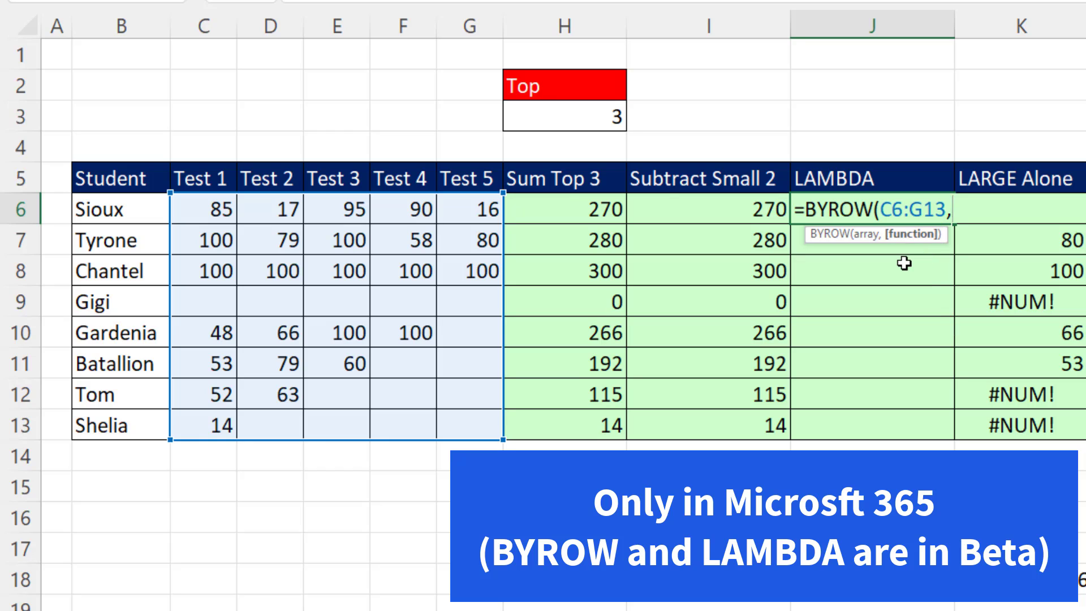
type("la")
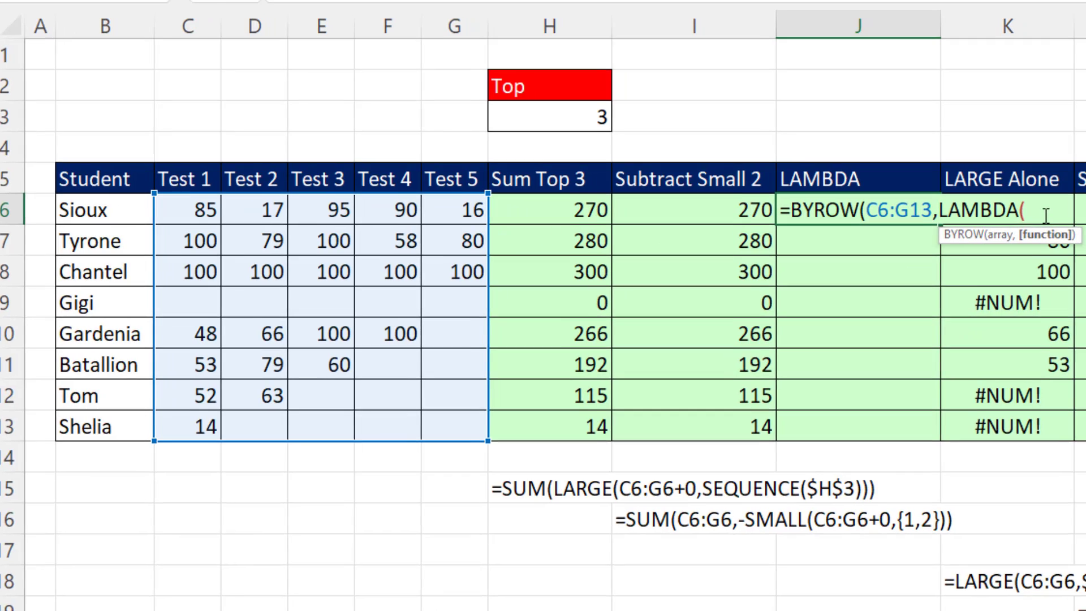
Step: Name the LAMBDA parameter r and start SUM(LARGE( as its calculation
scroll("right", 3)
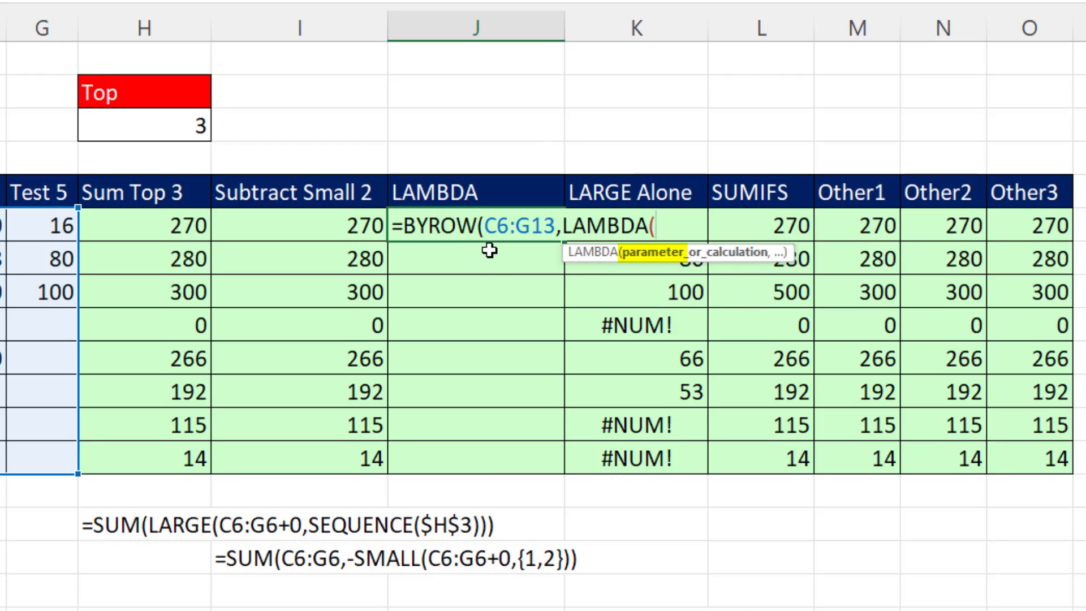
mouse_move(743, 316)
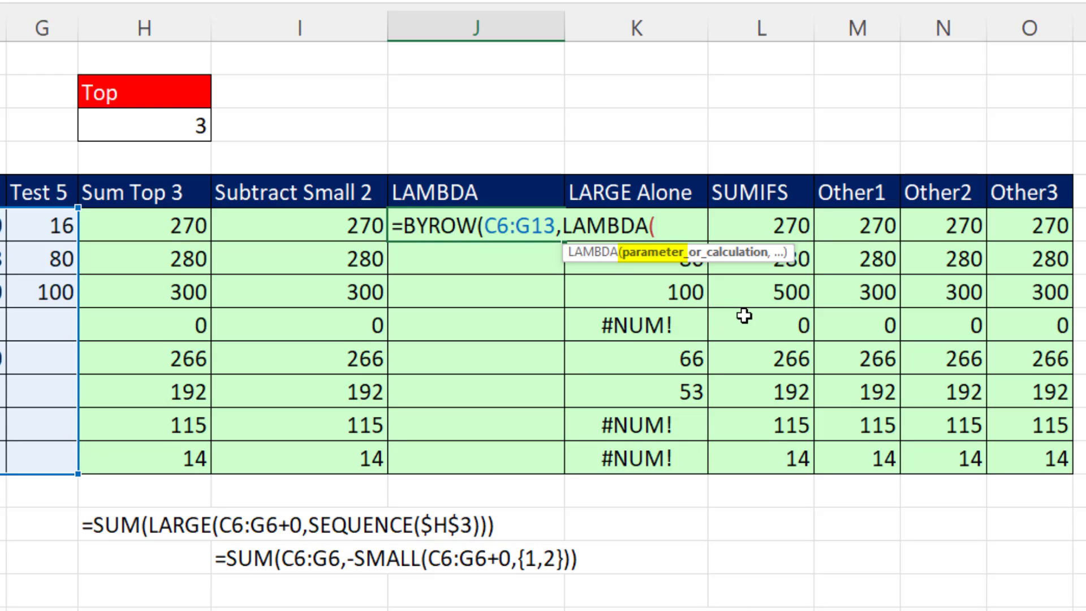
type("r")
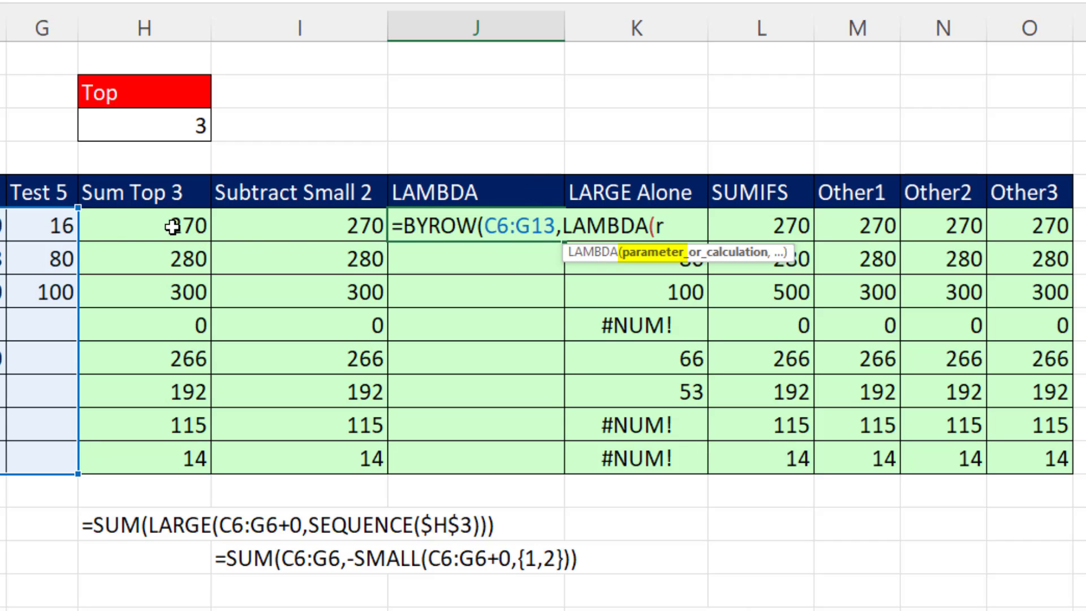
mouse_move(146, 371)
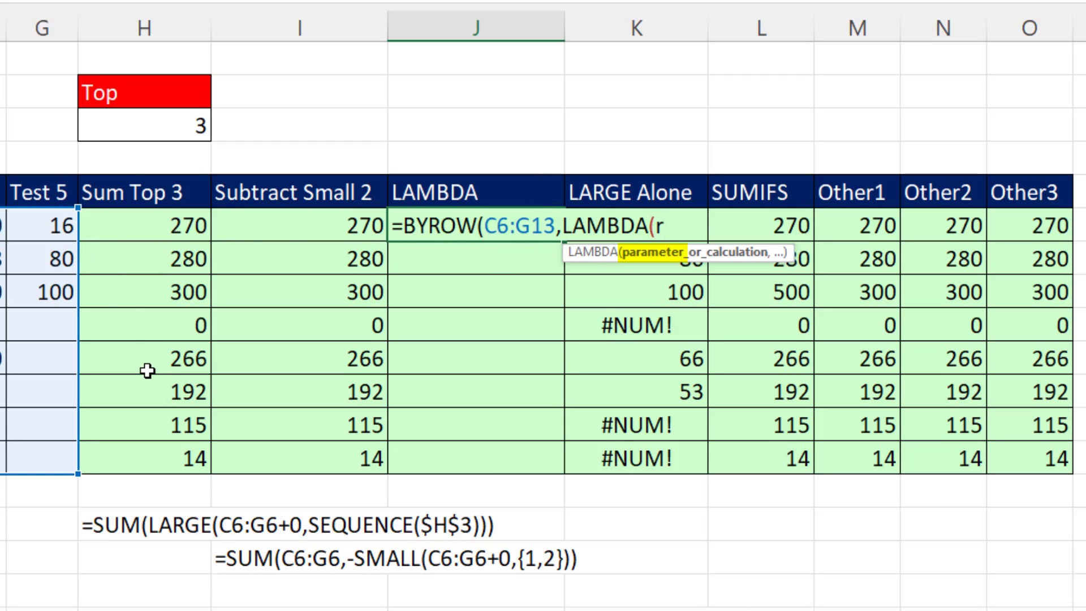
type(",")
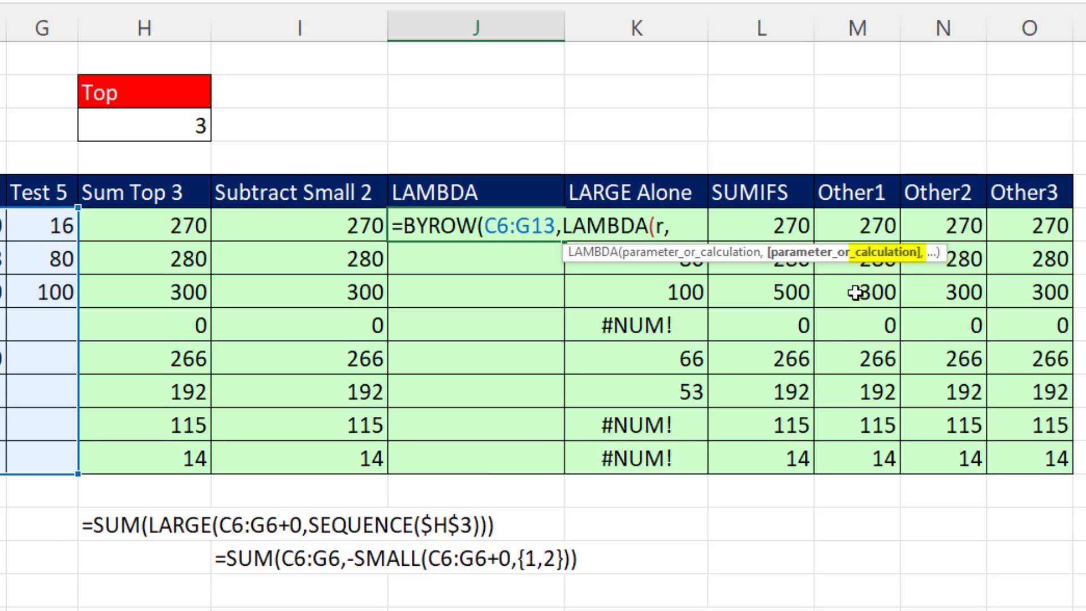
type("sum")
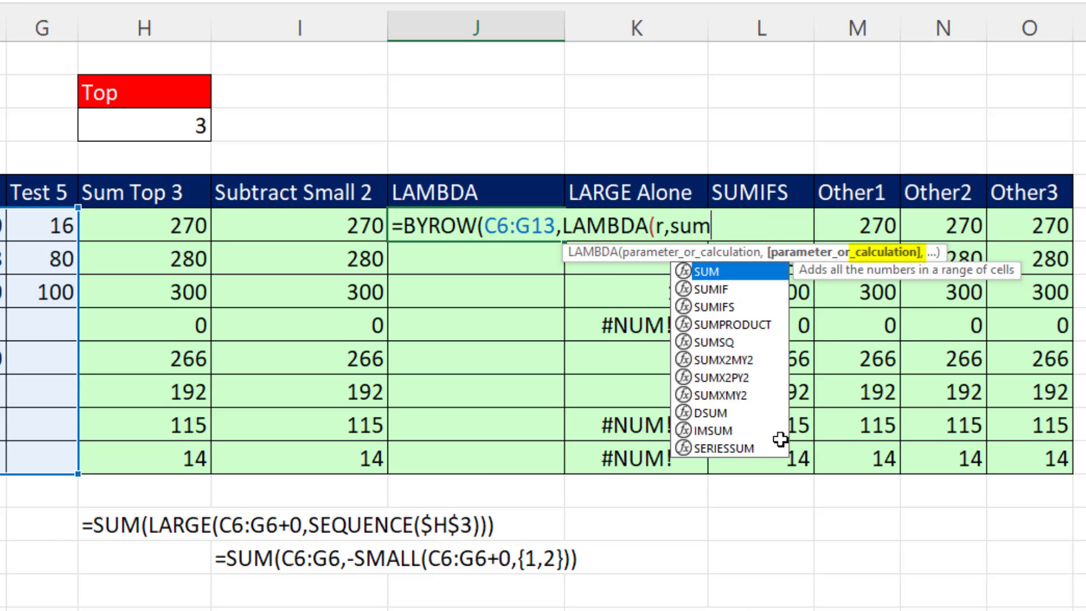
type("SUM(l")
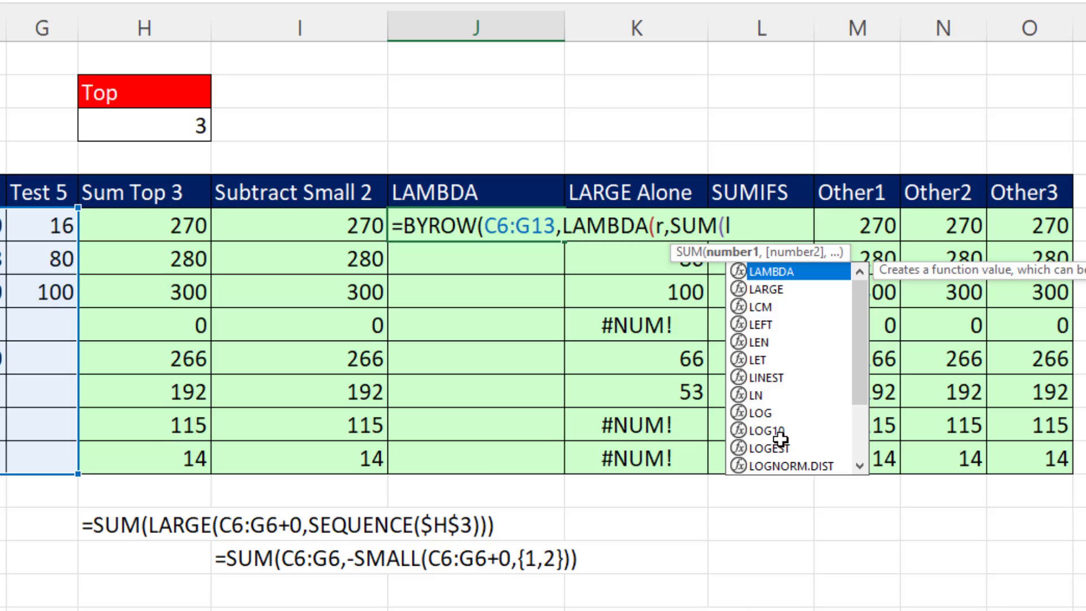
double_click(753, 288)
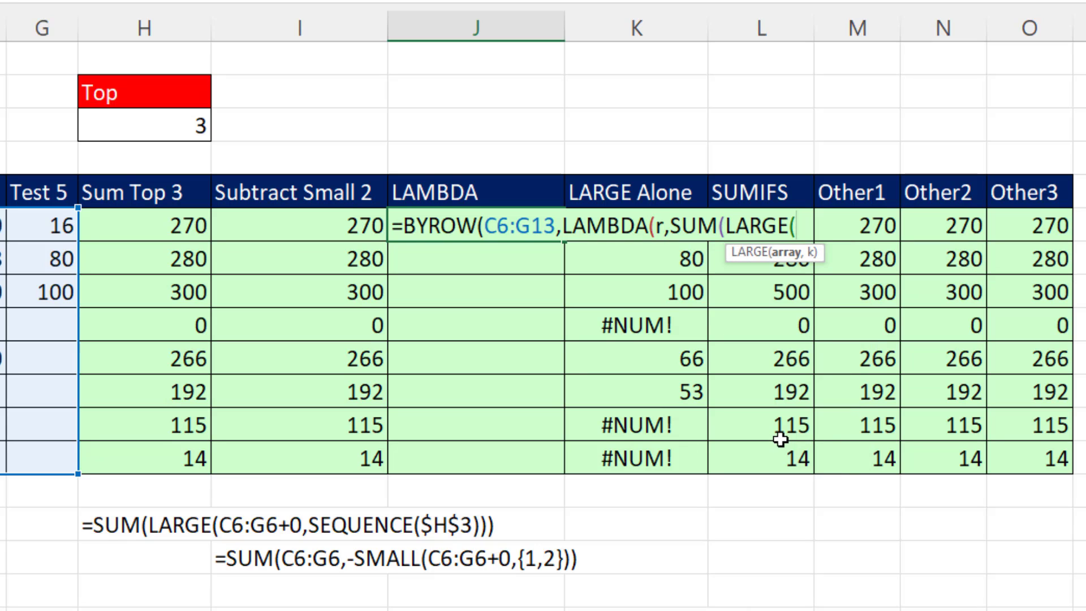
mouse_move(165, 236)
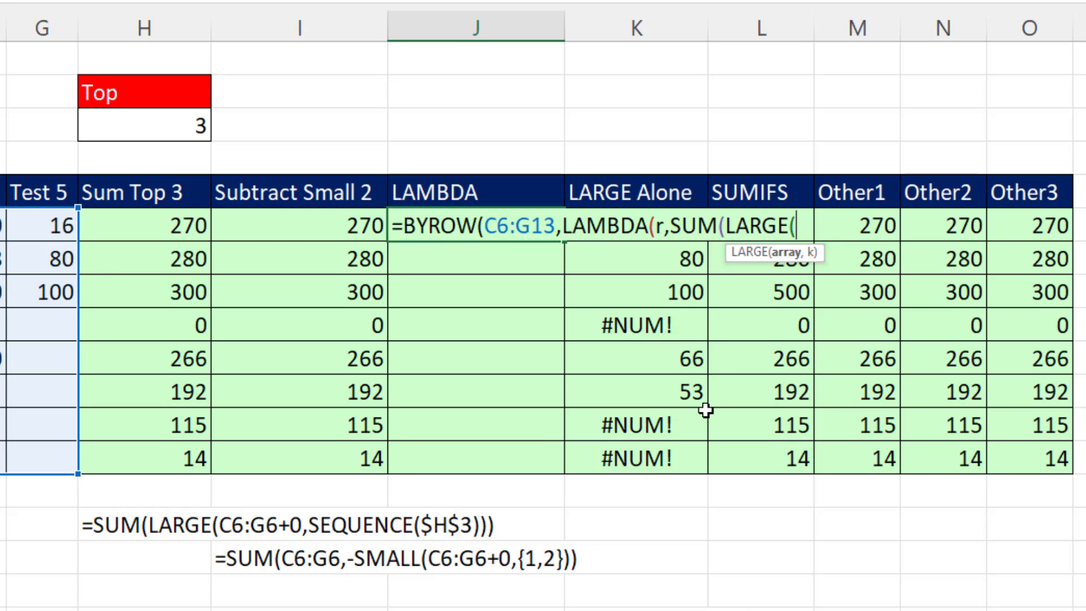
Step: Finish LARGE(r+0,SEQUENCE(H3)) with the Top cell as count and commit the spilling BYROW formula
type("r+0")
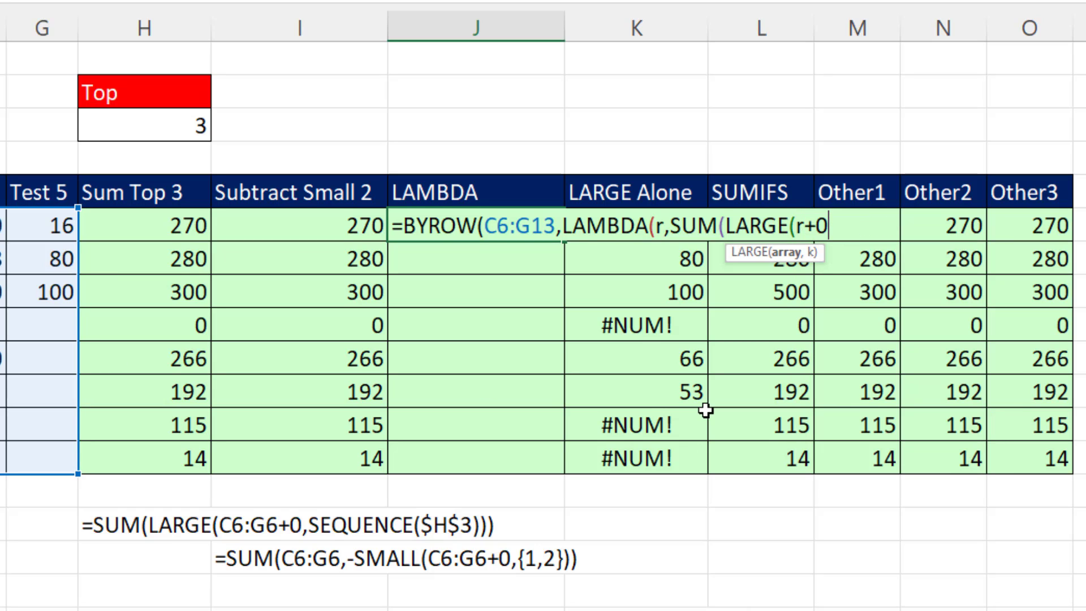
type("s")
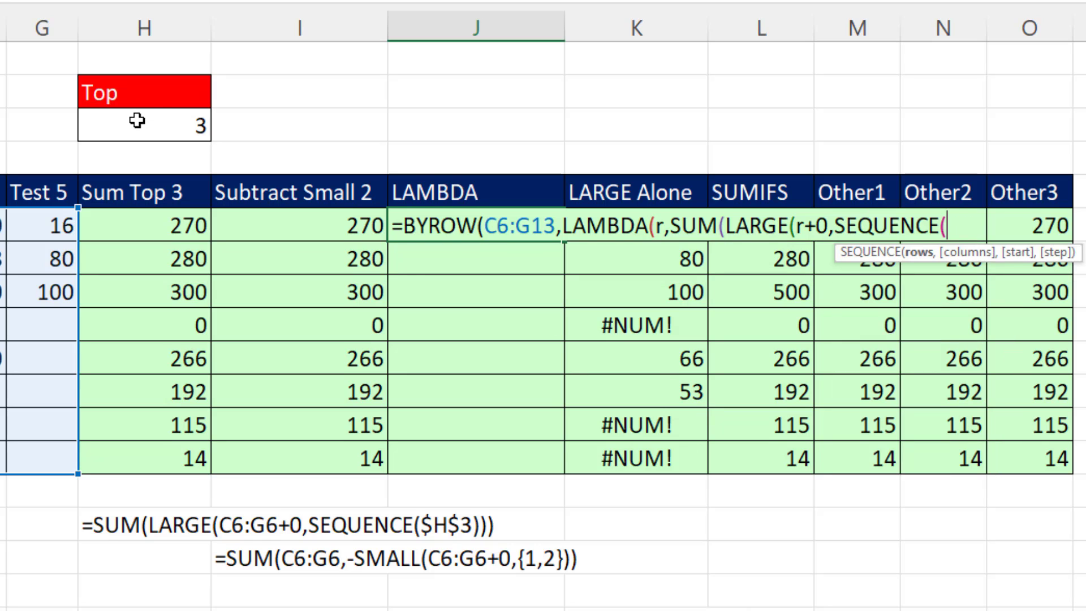
left_click(144, 123)
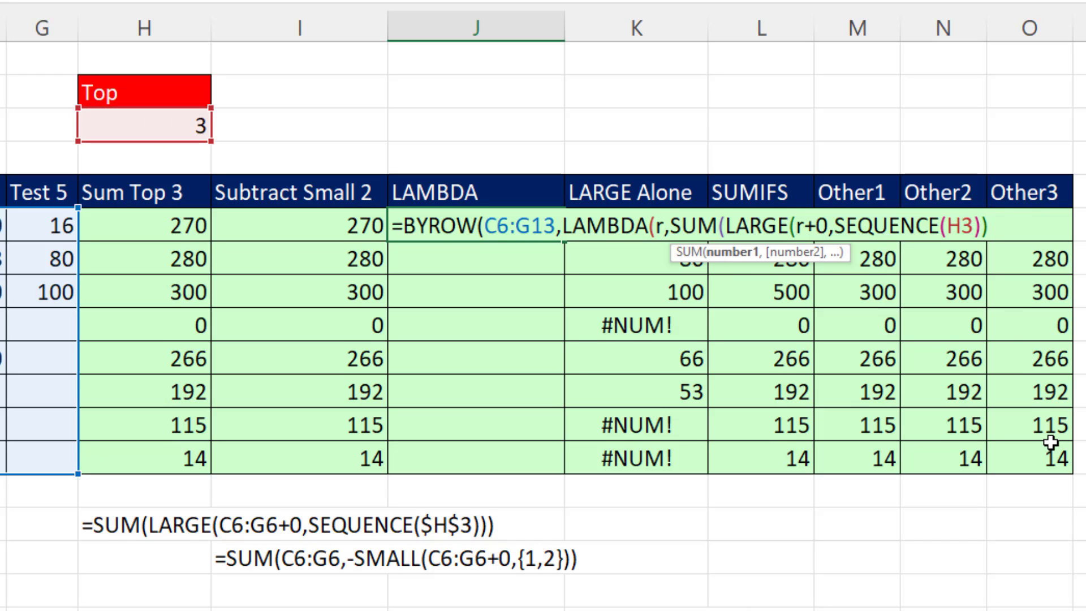
type("))")
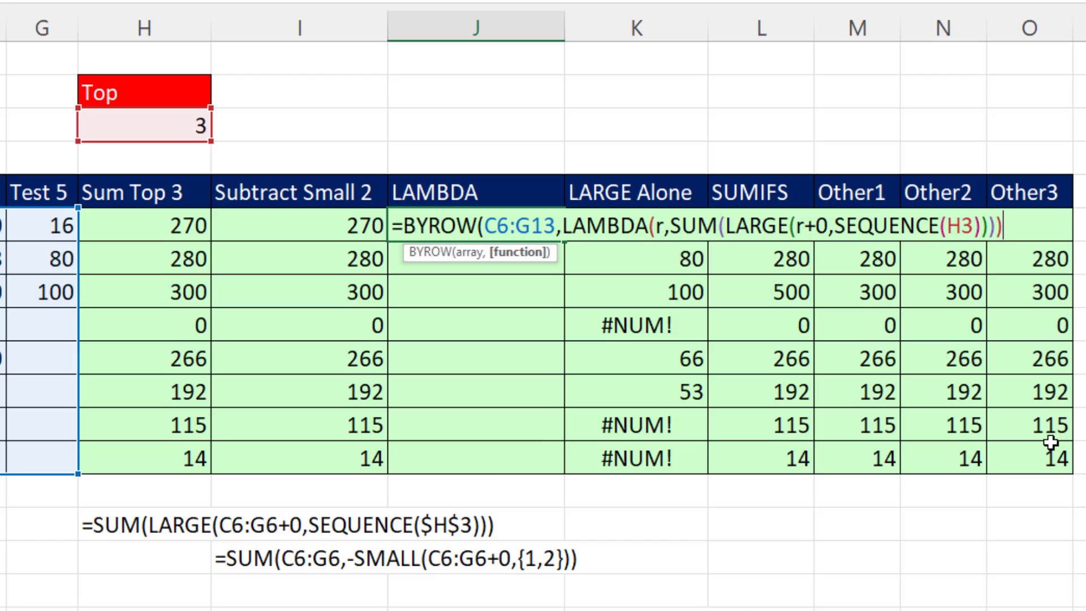
key("Enter")
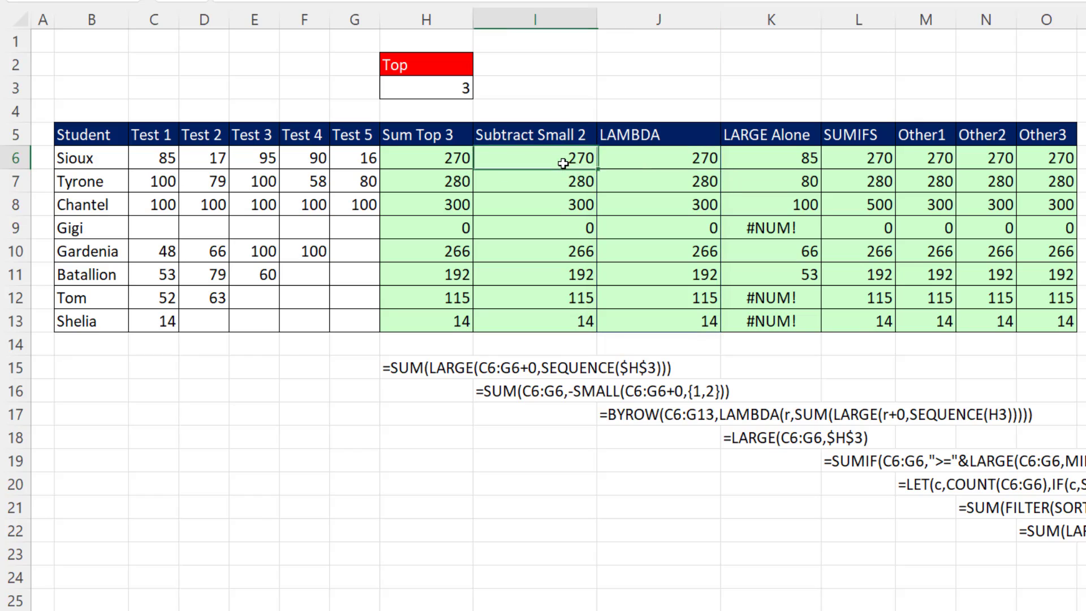
double_click(424, 158)
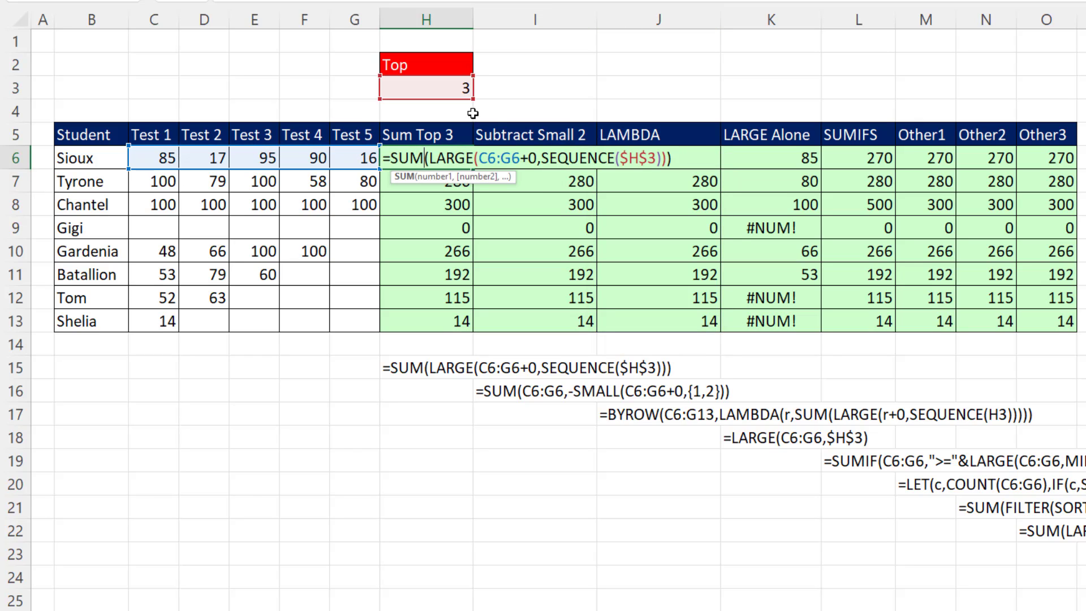
key("Enter")
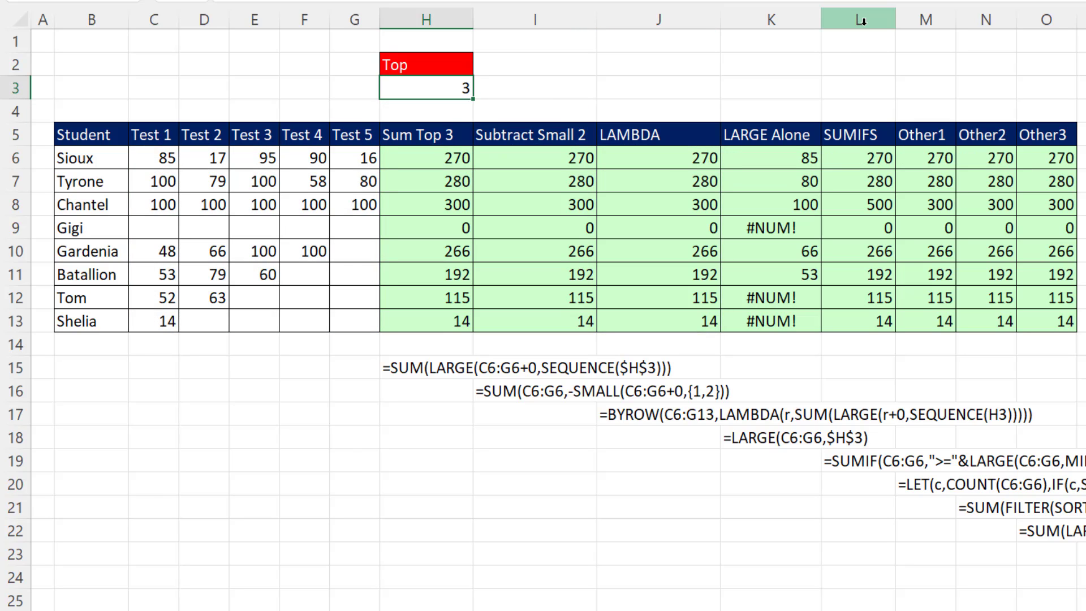
type("4")
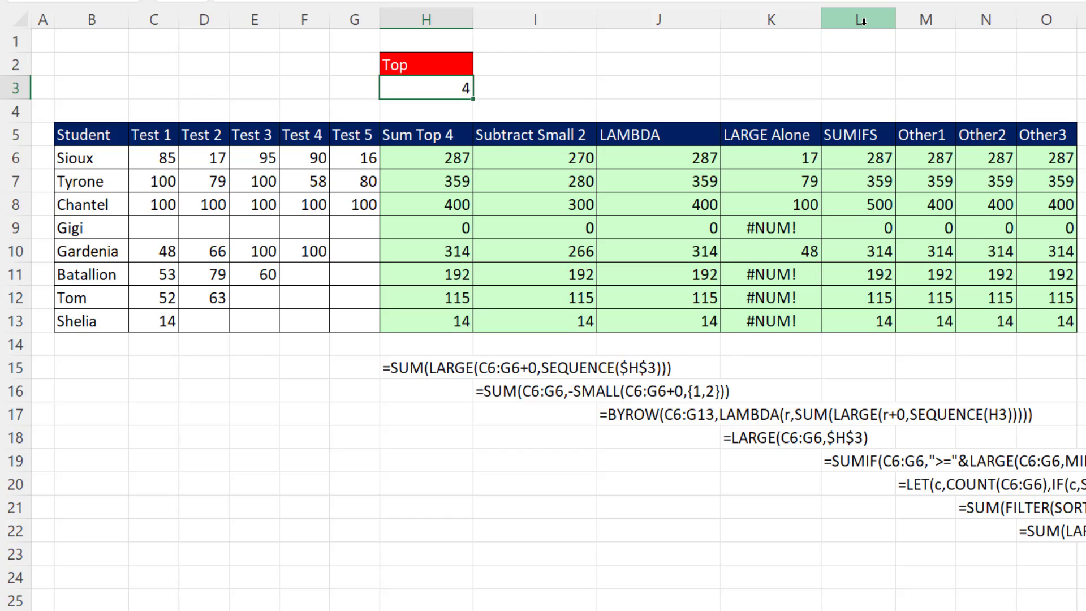
type("2")
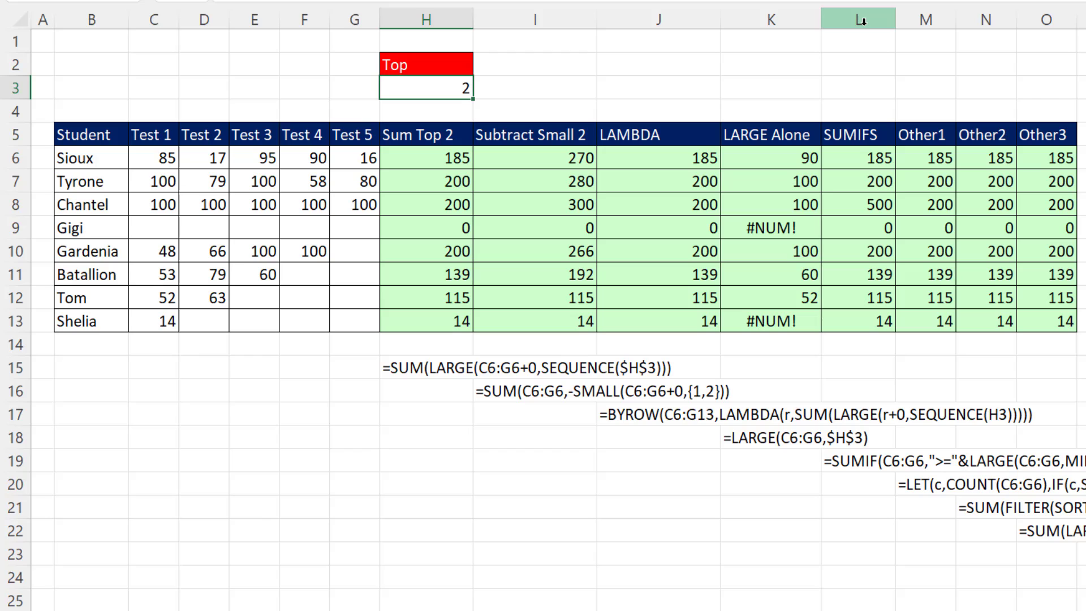
type("3")
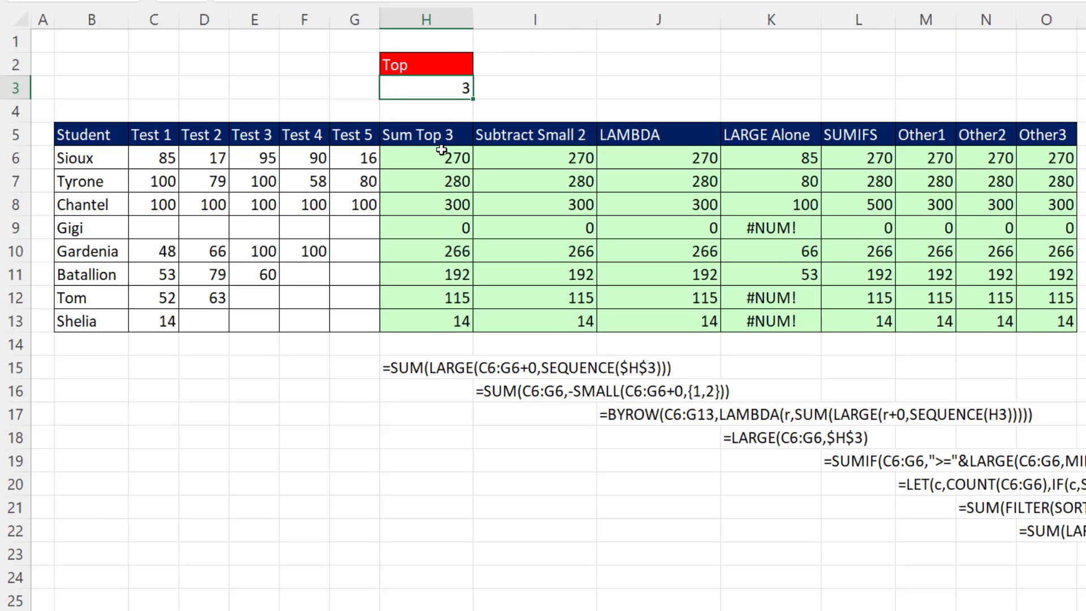
double_click(425, 157)
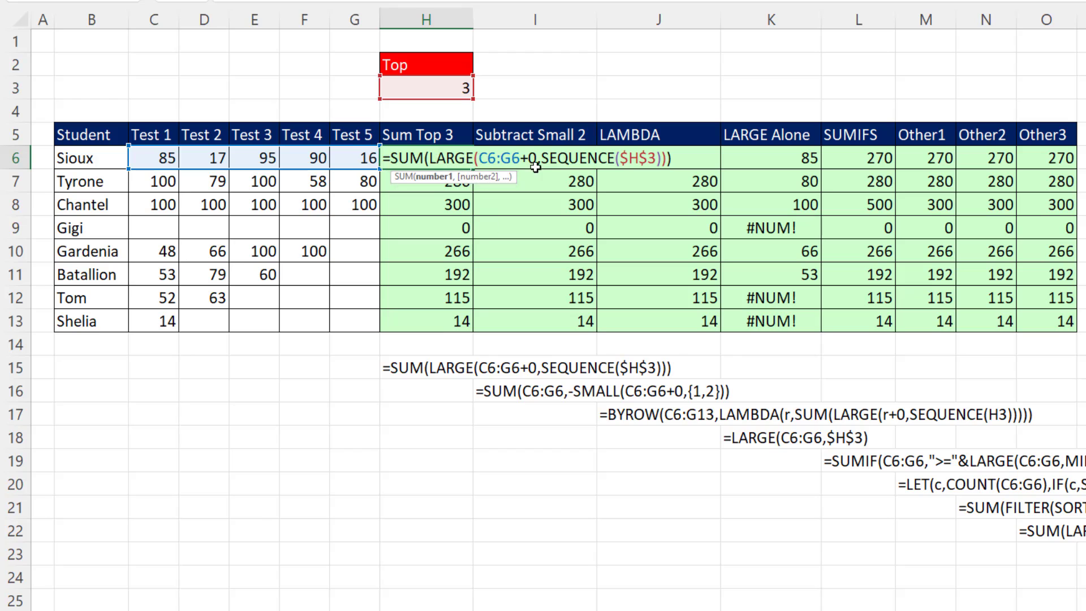
key("Enter")
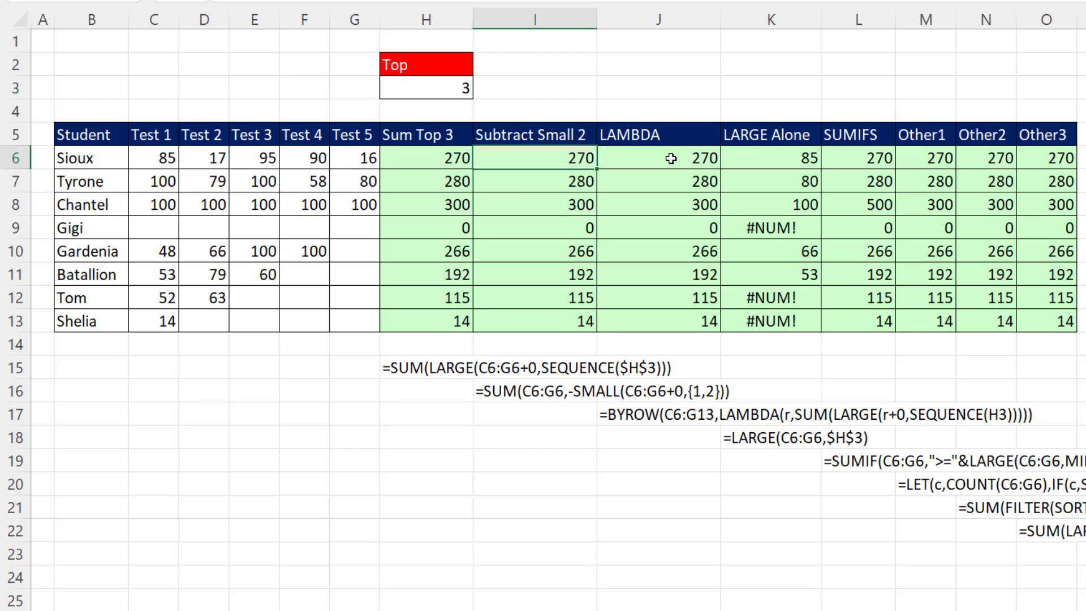